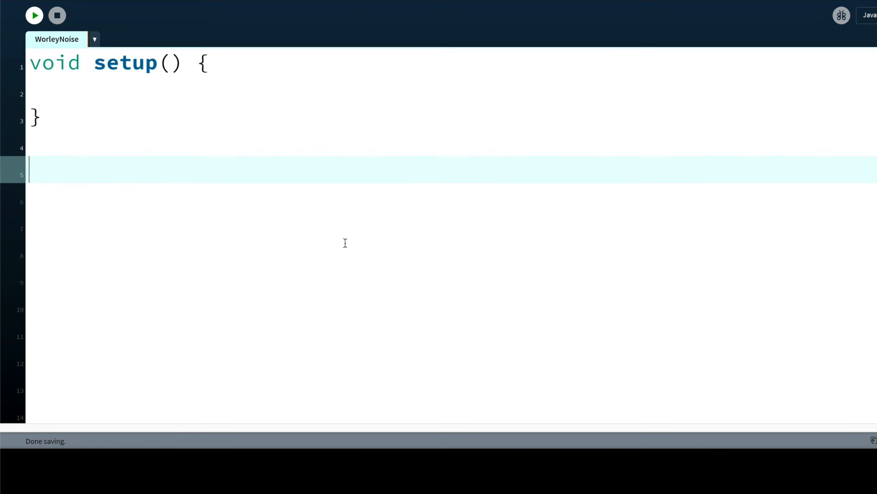
Step: Write nested x/y for loops over the canvas assigning color(255, 0, 255) to a placeholder pixel
{"action": "left_click", "coordinate": [34, 16]}
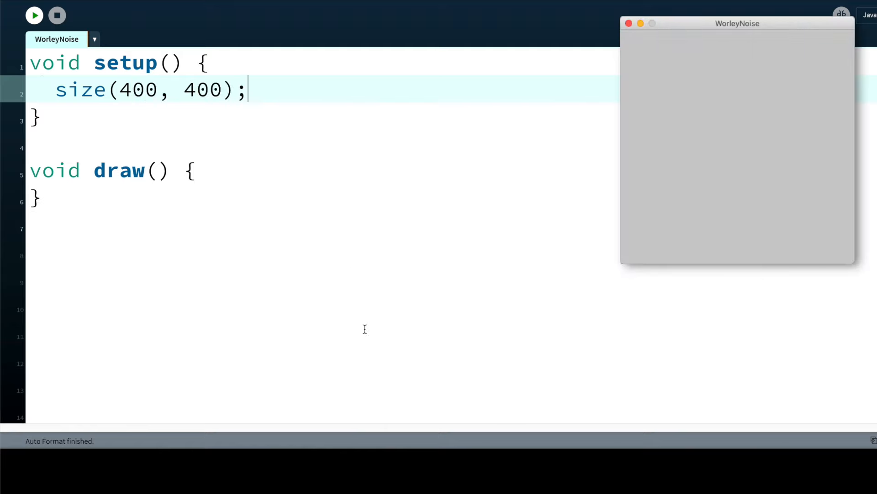
{"action": "type", "text": "for (int x = 0; x < width; x++"}
{"action": "type", "text": "for (int y = 0; y < height; y++"}
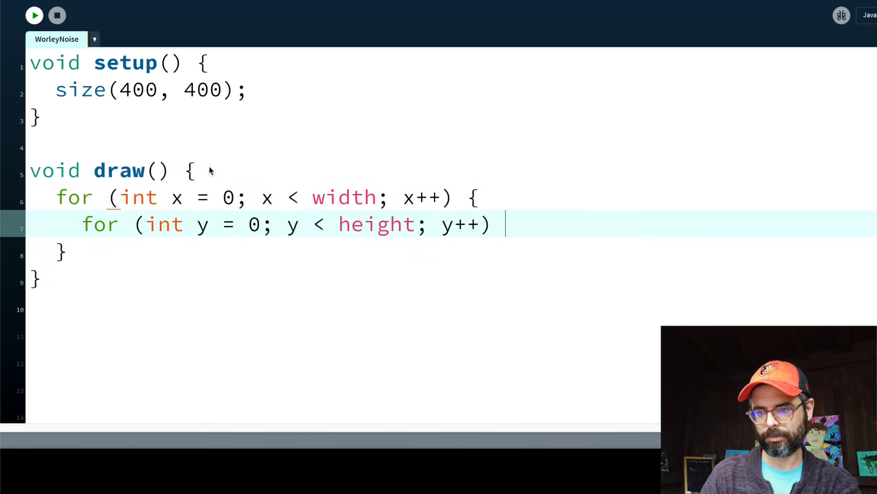
{"action": "type", "text": "{"}
{"action": "type", "text": "pixels[____"}
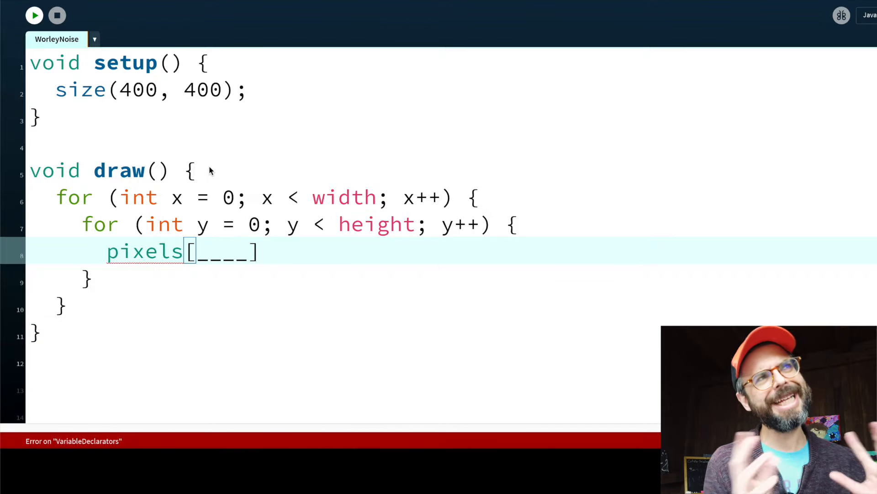
{"action": "type", "text": "= color("}
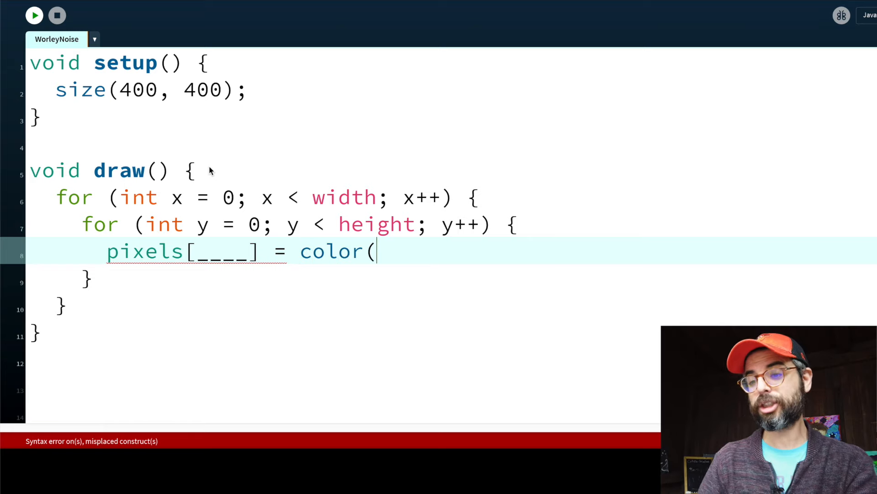
{"action": "type", "text": "255,0,25"}
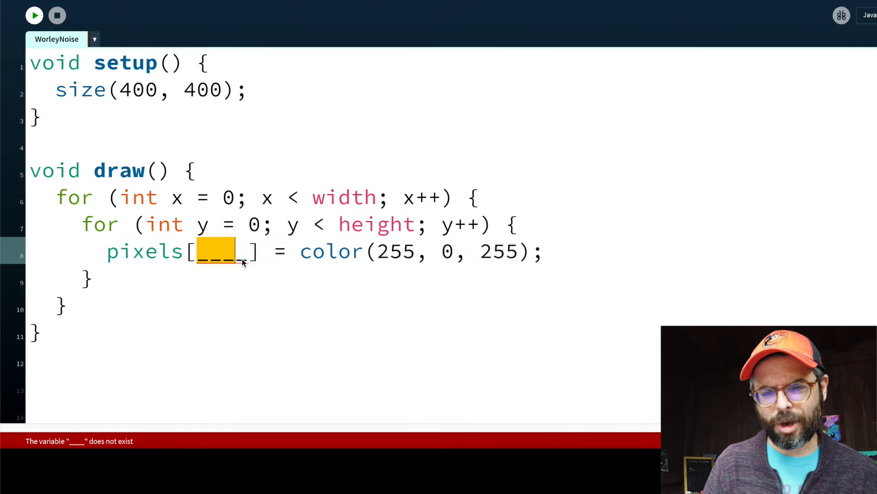
Step: Start a line computing int index = x + inside the inner loop
{"action": "type", "text": "int index = x +"}
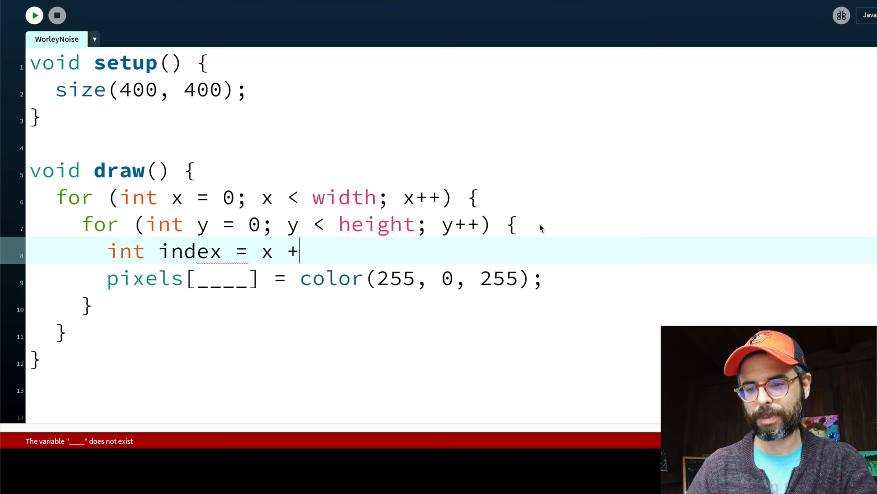
Step: Complete index = x + y * width, use pixels[index], and wrap the loops with loadPixels() and updatePixels()
{"action": "type", "text": "y * width;"}
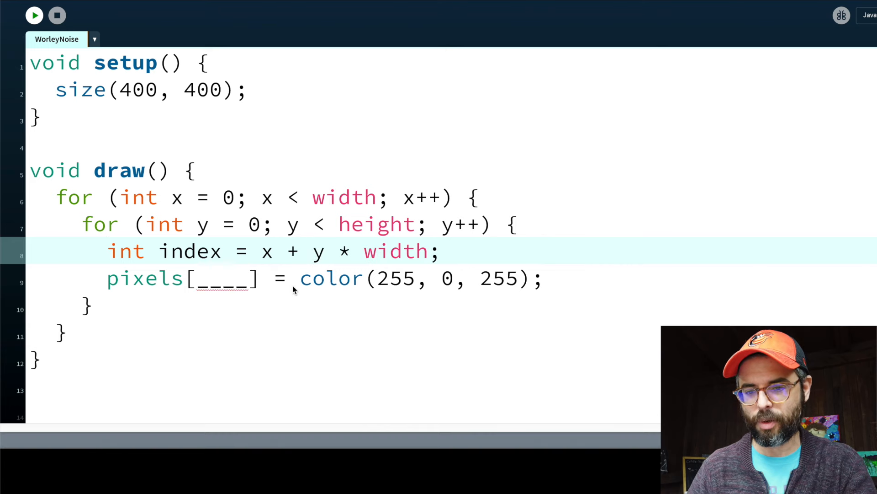
{"action": "type", "text": "index"}
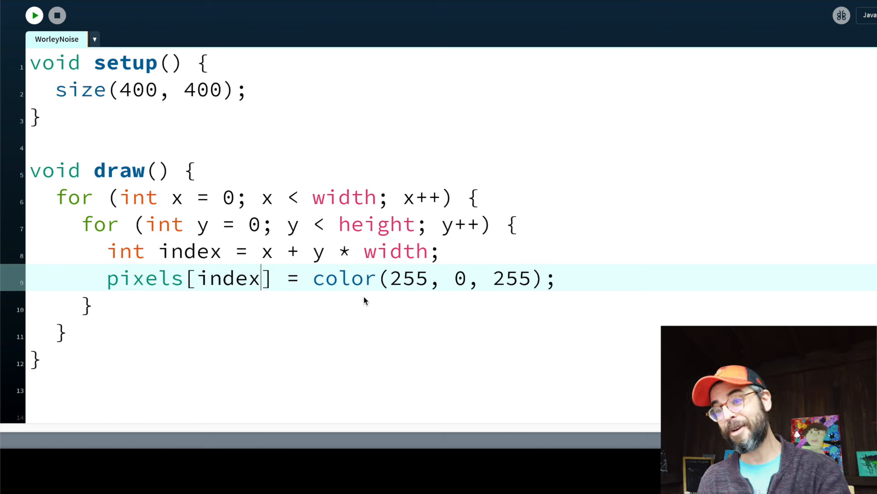
{"action": "left_click", "coordinate": [34, 16]}
{"action": "type", "text": "loadPixels();"}
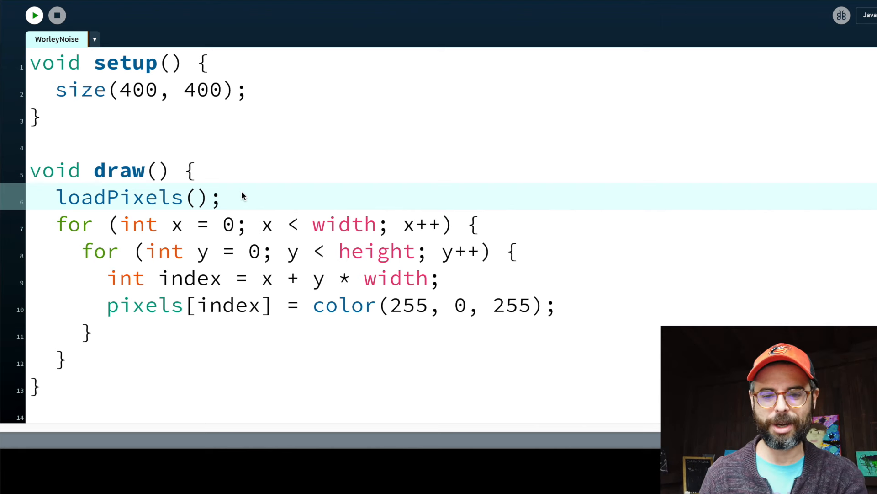
{"action": "type", "text": "updatePixels();"}
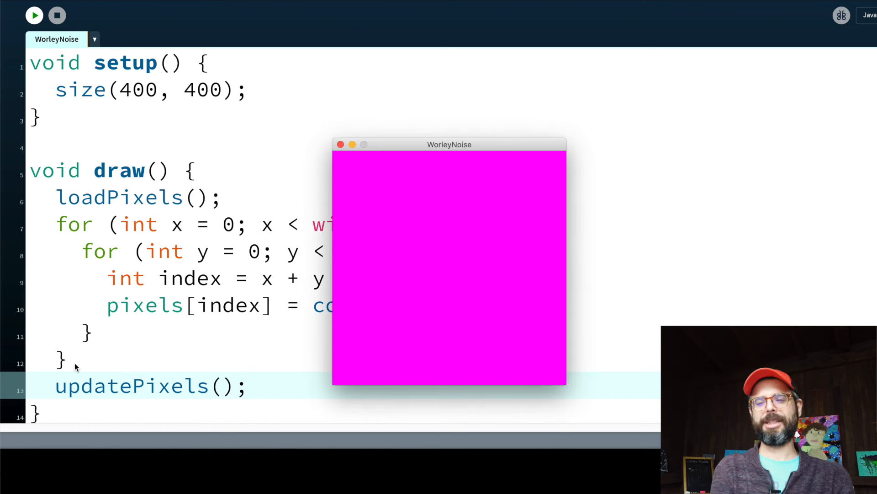
{"action": "mouse_move", "coordinate": [238, 246]}
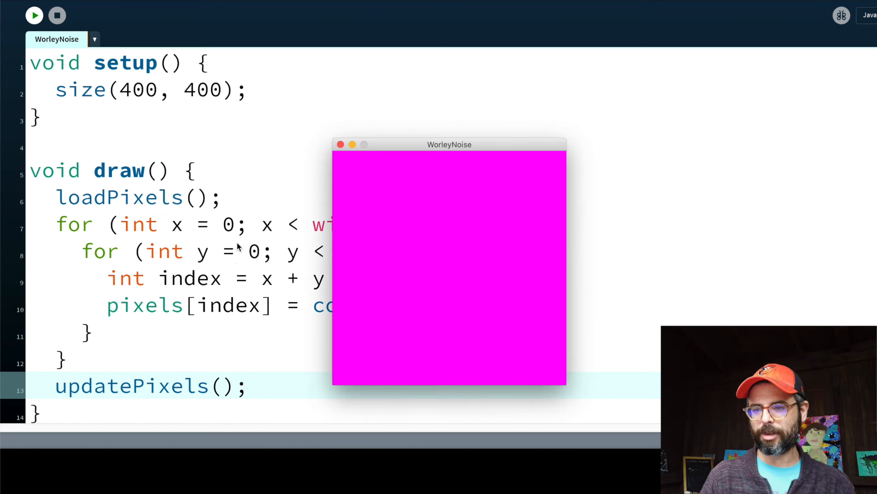
{"action": "left_click", "coordinate": [340, 143]}
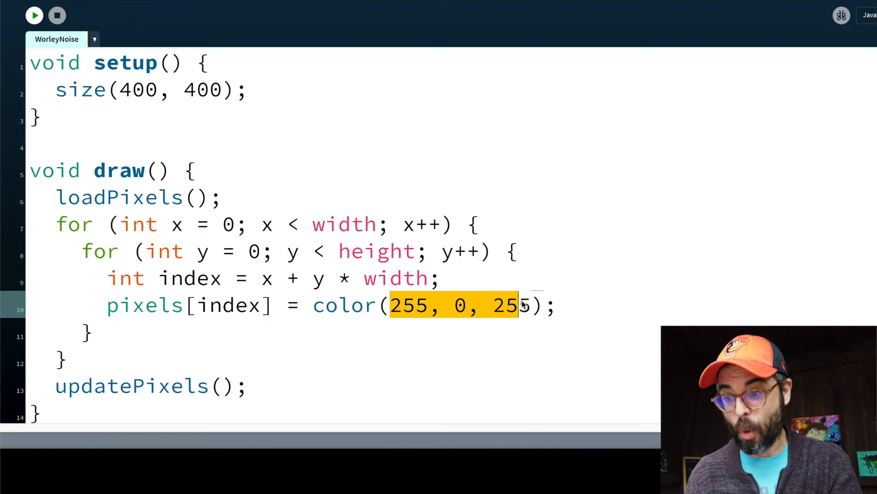
Step: Shade each pixel with color(random(255)) and begin a PVector declaration at the top
{"action": "type", "text": "random(255"}
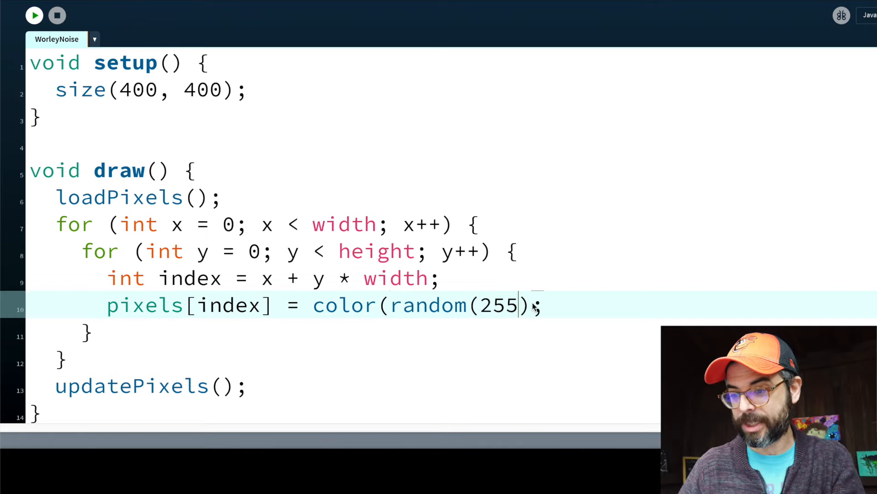
{"action": "left_click", "coordinate": [34, 15]}
{"action": "type", "text": "PVe"}
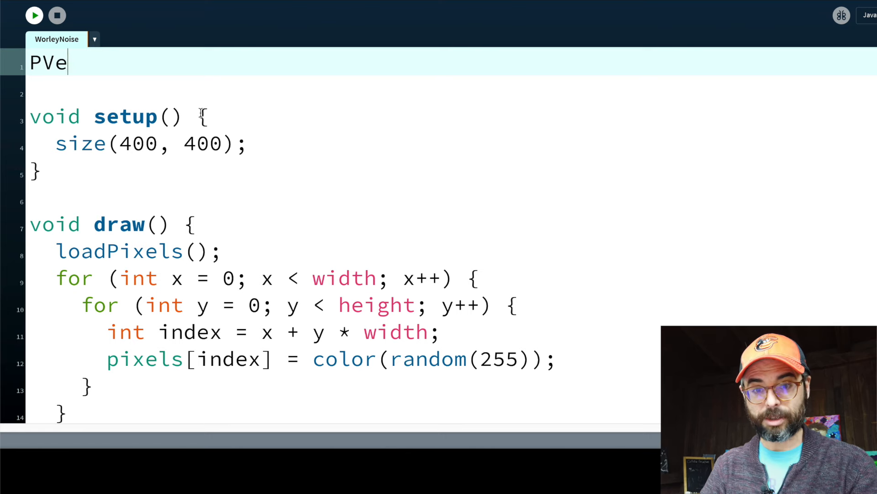
Step: Declare PVector[] points = new PVector[7] and fill it in setup with random(width), random(height) positions
{"action": "type", "text": "ctor[] points = new PVector"}
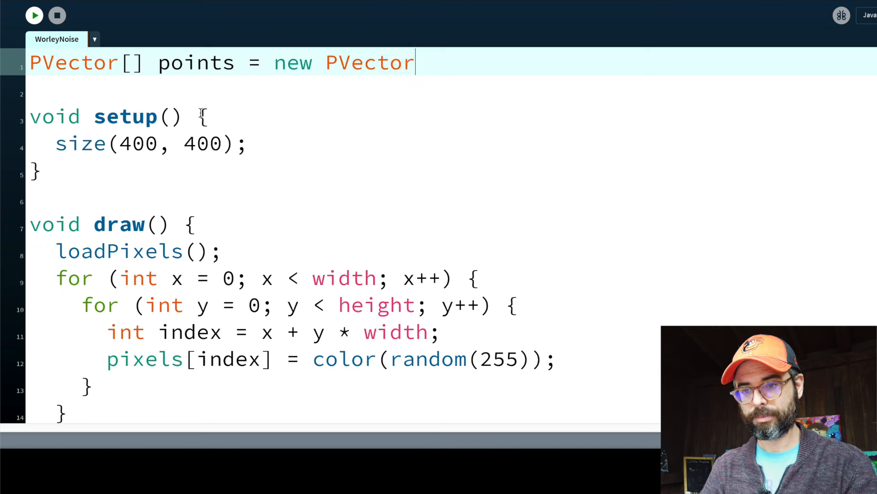
{"action": "type", "text": "[7];"}
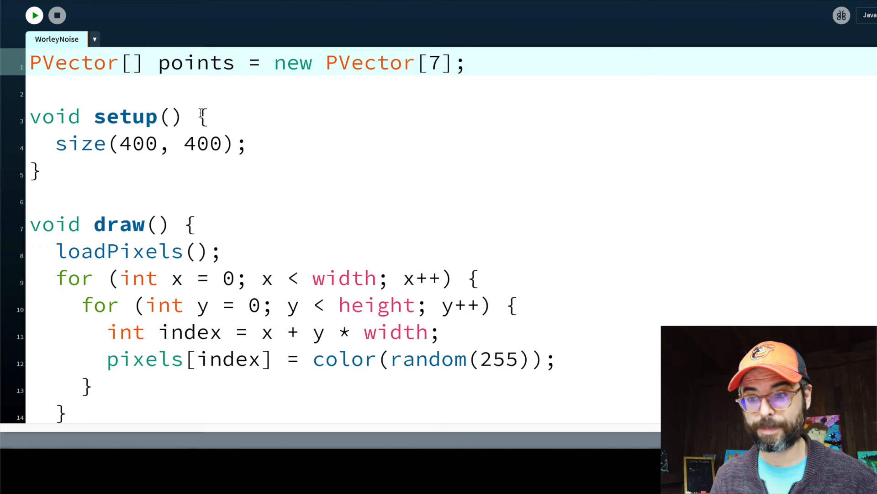
{"action": "type", "text": "for (int i = 0; i < points.length; i++) {"}
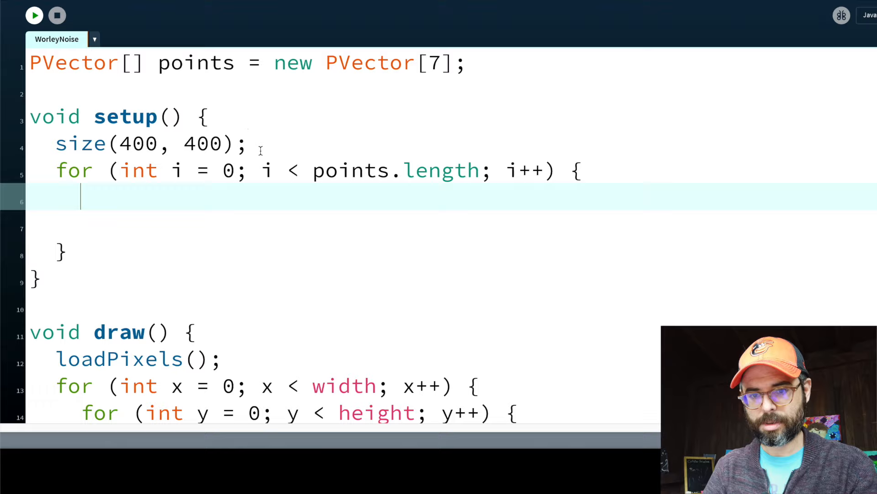
{"action": "type", "text": "points[i] = new PVector(ran"}
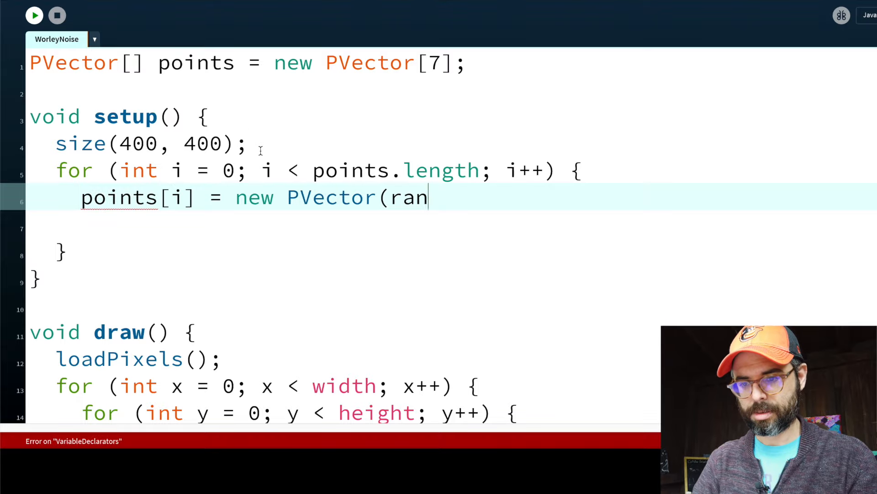
{"action": "type", "text": "dom(width), random(height));"}
{"action": "type", "text": "f"}
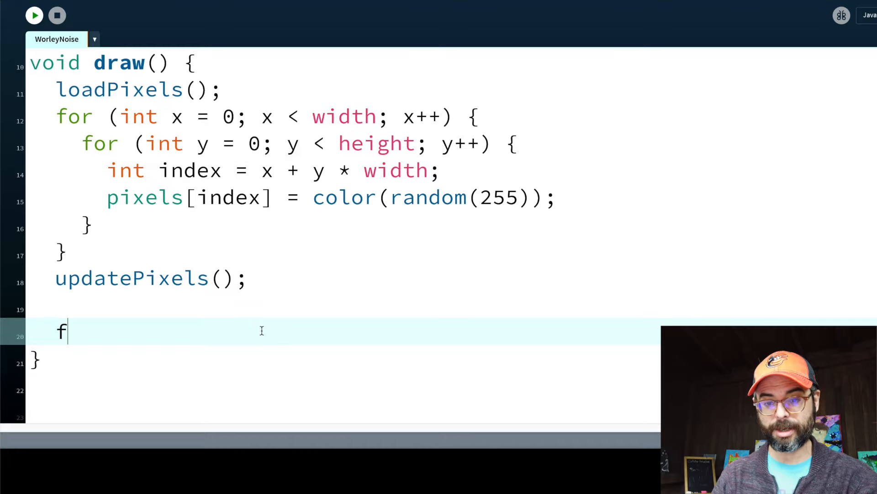
Step: Plot every stored point as a green strokeWeight(8) dot with for (PVector v : points)
{"action": "type", "text": "or (PVector v : points) {"}
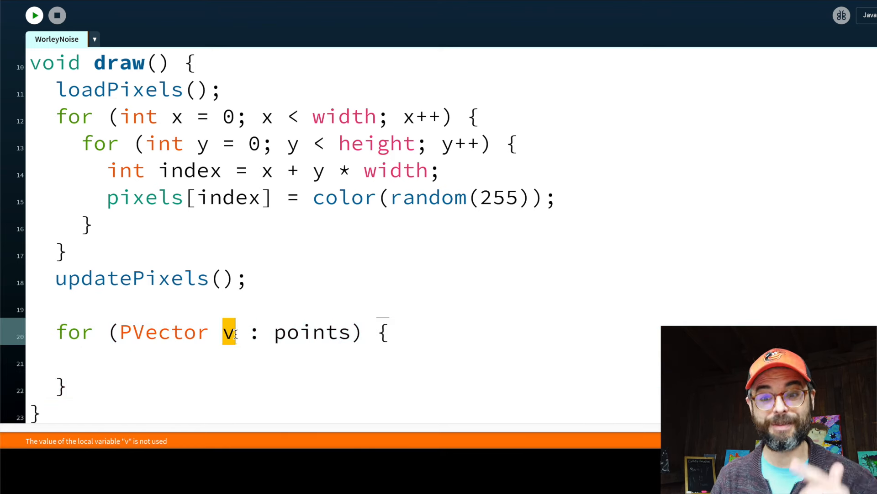
{"action": "left_click", "coordinate": [311, 356]}
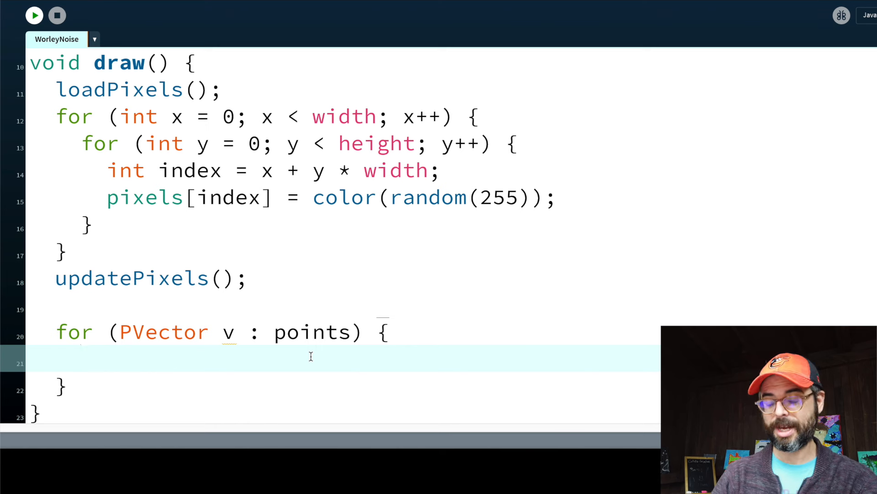
{"action": "type", "text": "point(v.x, v.y);"}
{"action": "type", "text": "st"}
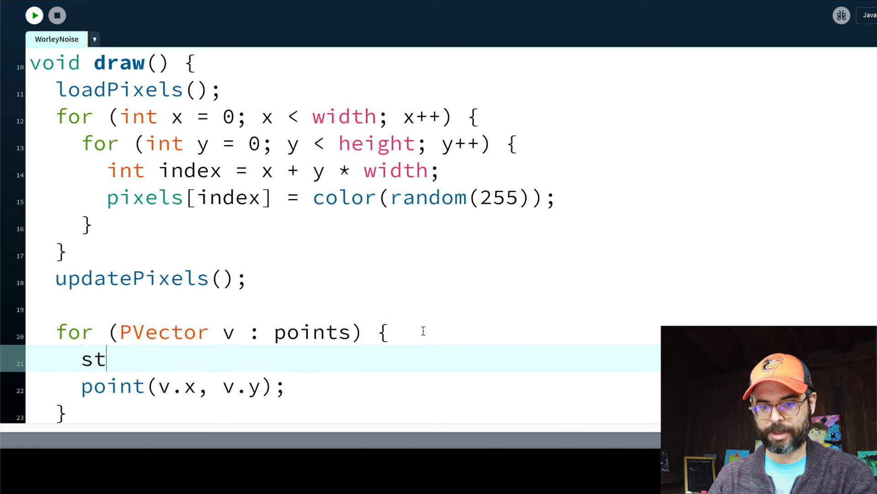
{"action": "type", "text": "roke(25"}
{"action": "type", "text": "st"}
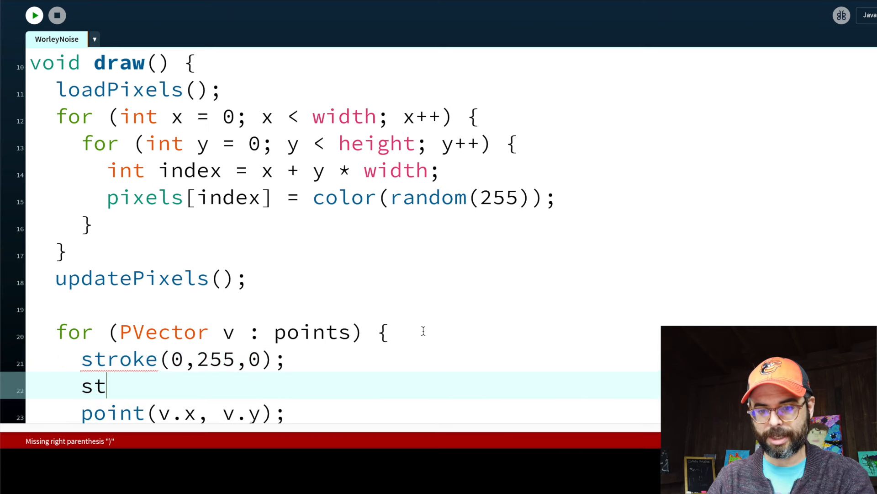
{"action": "type", "text": "rokeWeight(8);"}
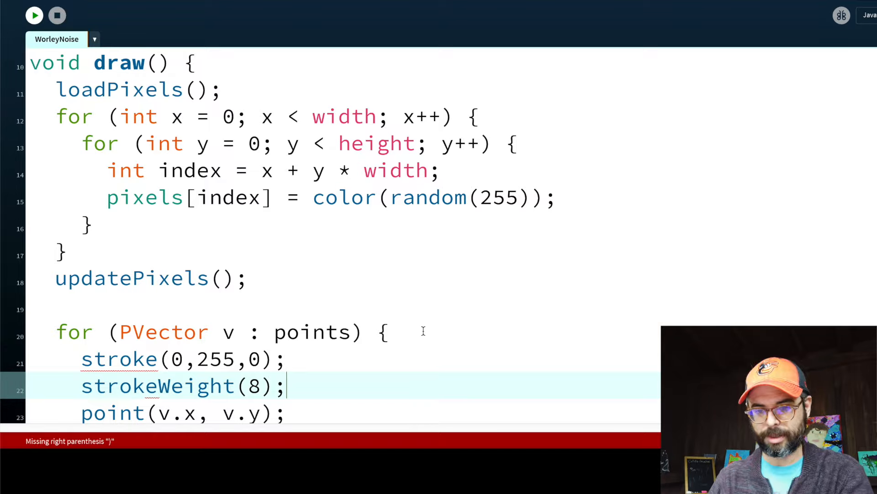
{"action": "left_click", "coordinate": [34, 15]}
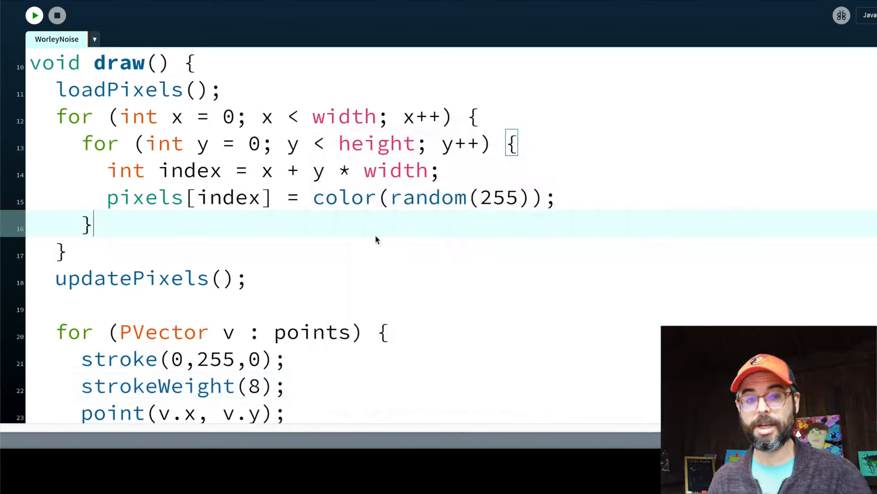
{"action": "left_click", "coordinate": [34, 15]}
{"action": "type", "text": "for (int i = 0"}
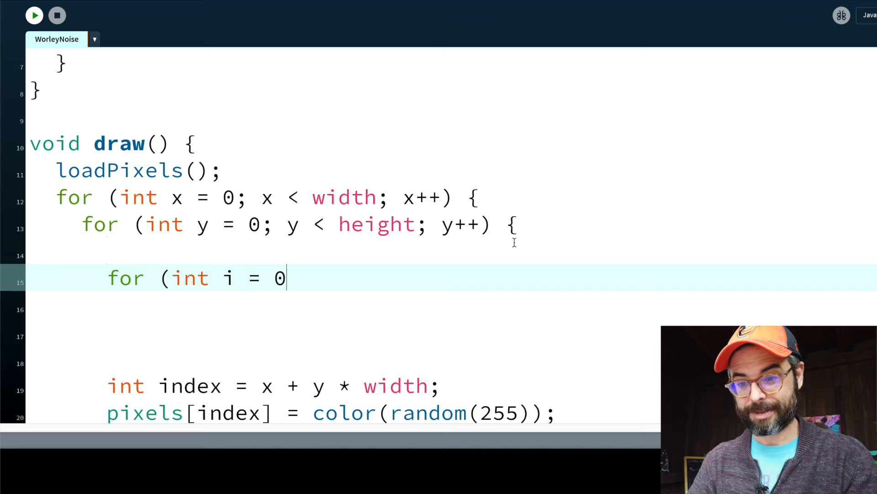
Step: Loop over the points computing float d = dist(x, y, points[i].x, points[i].y) per pixel
{"action": "type", "text": "; i < pon"}
{"action": "left_click", "coordinate": [343, 336]}
{"action": "type", "text": "}"}
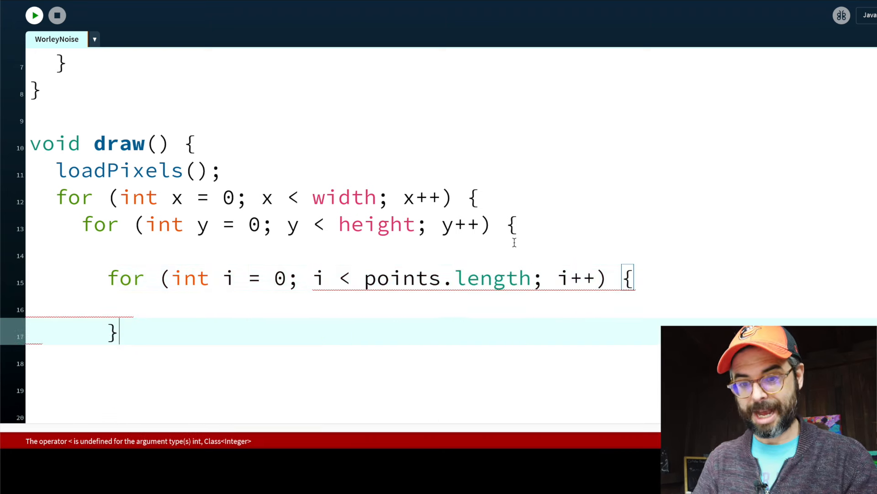
{"action": "type", "text": "float d = dist("}
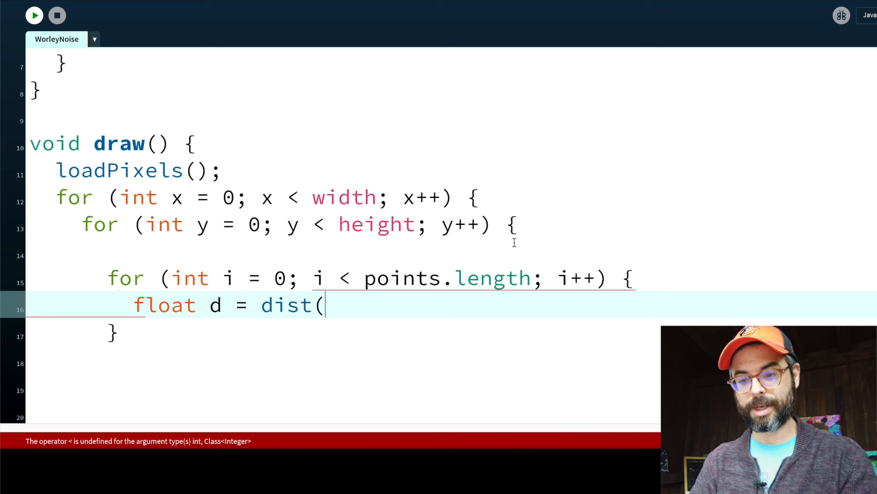
{"action": "type", "text": "x,y, piin"}
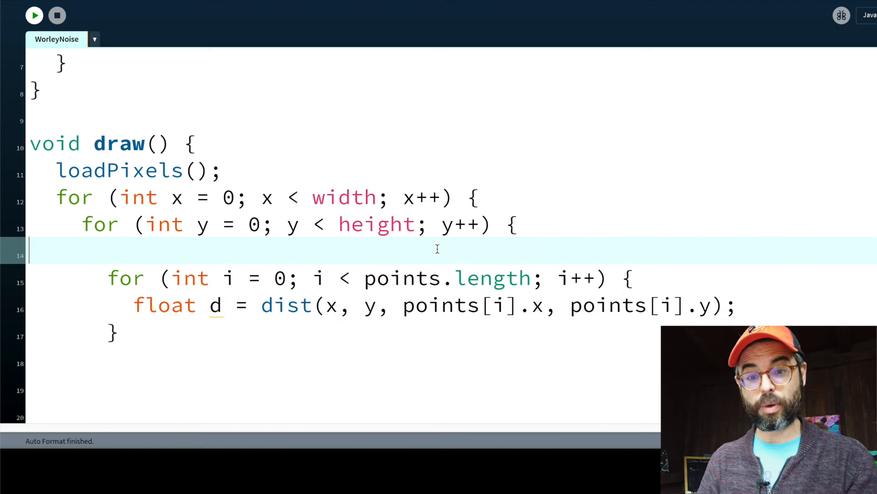
Step: Store each d in a float[] distances array of points.length and start a sorted copy
{"action": "type", "text": "float[]"}
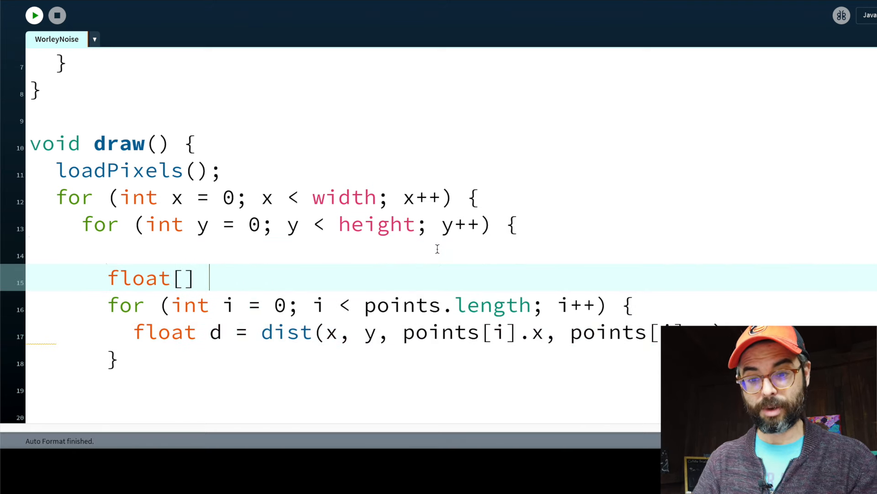
{"action": "type", "text": "distances = new float[points.length];"}
{"action": "type", "text": "distances[i] ="}
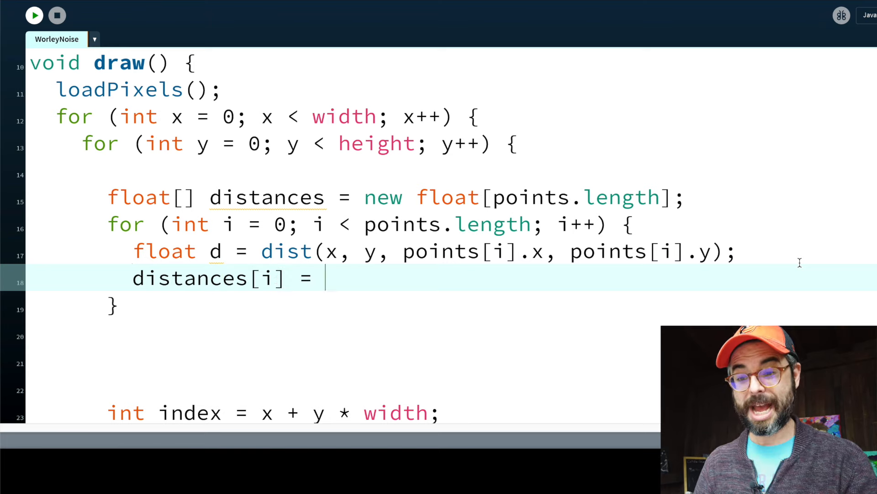
{"action": "type", "text": "d;"}
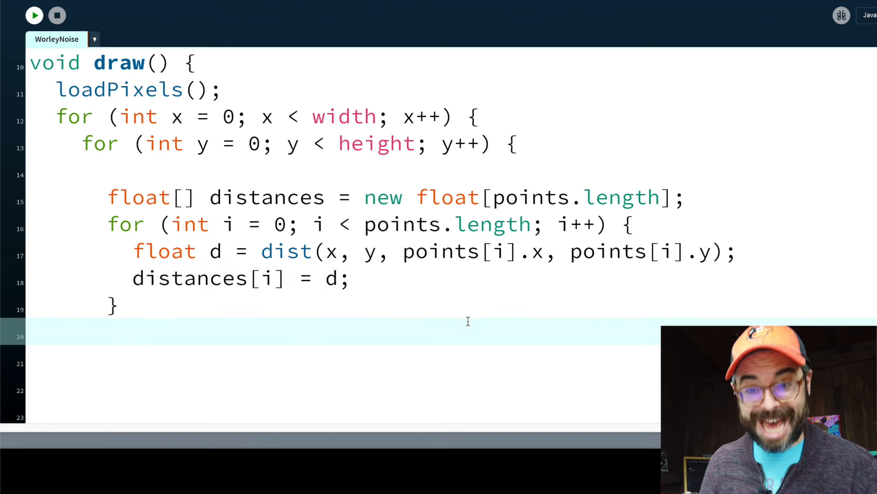
{"action": "type", "text": "float s"}
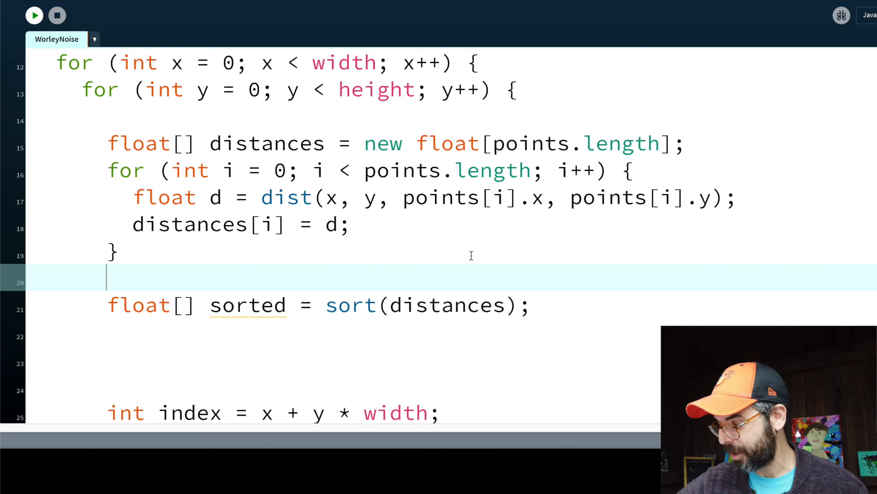
Step: Add int n = 0 and shade each pixel with float noise taken from sorted[n]
{"action": "type", "text": "int n = 1;"}
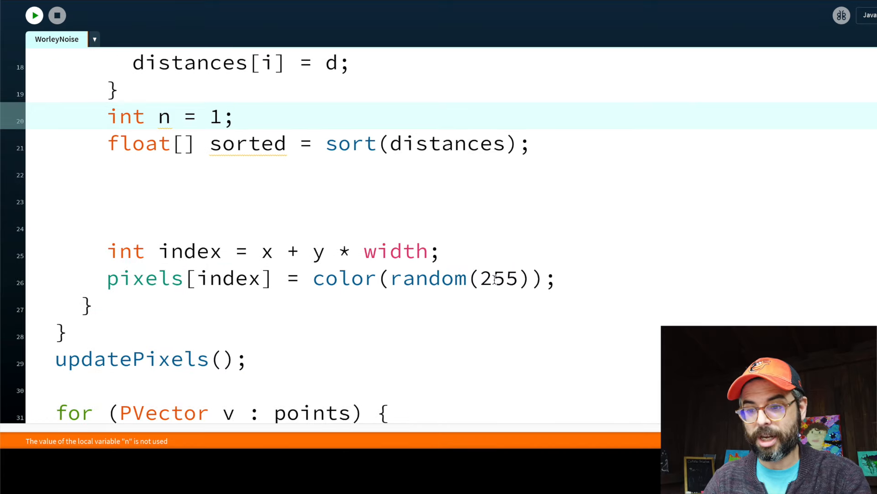
{"action": "double_click", "coordinate": [428, 278]}
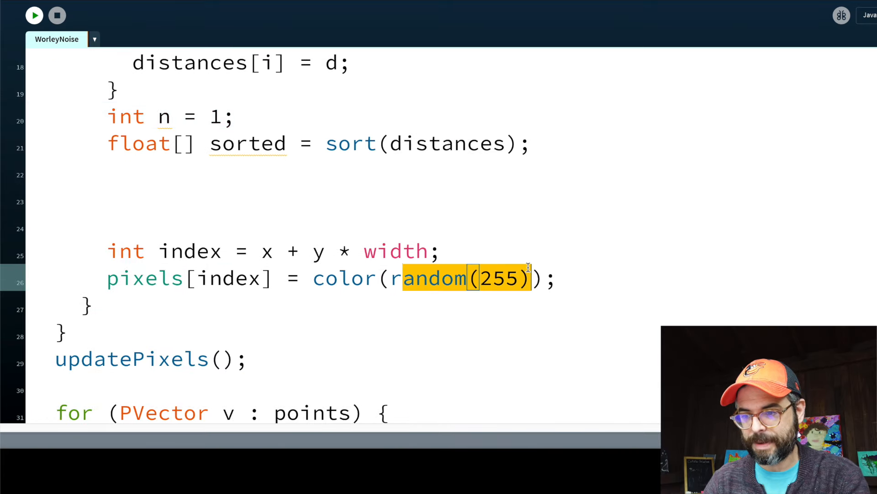
{"action": "type", "text": "float noise = n"}
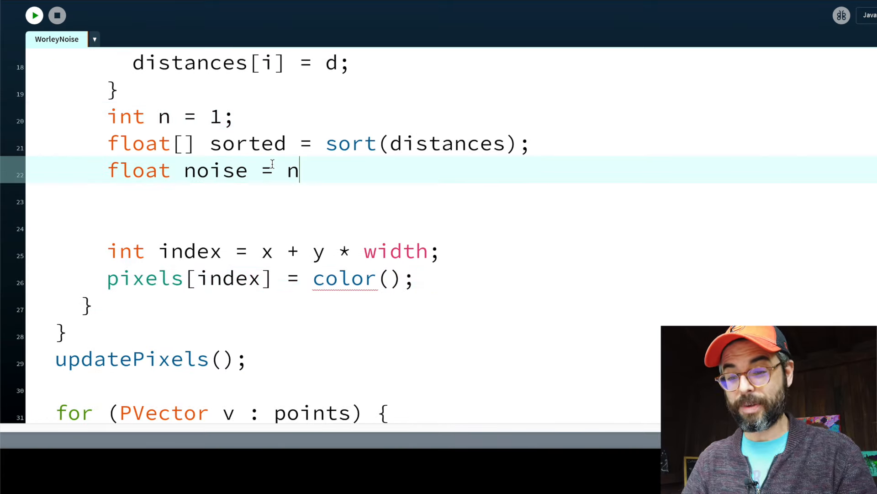
{"action": "type", "text": "distances[n]"}
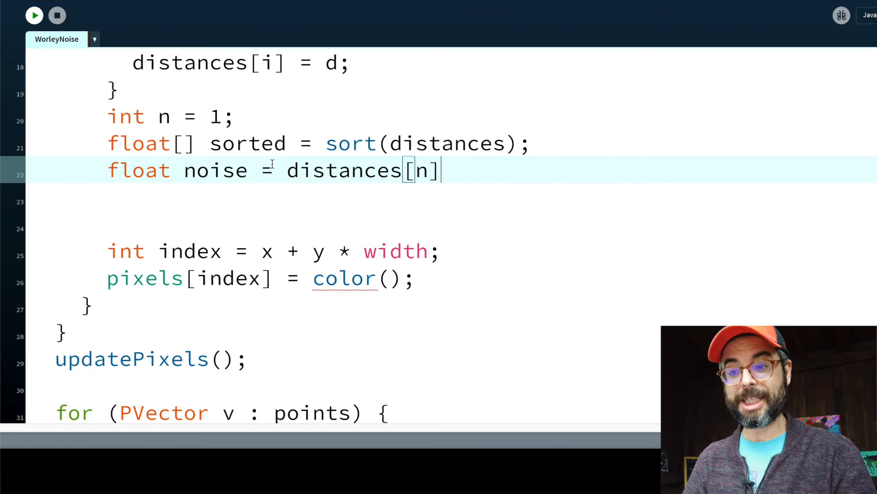
{"action": "type", "text": ";"}
{"action": "left_click", "coordinate": [490, 117]}
{"action": "type", "text": "0"}
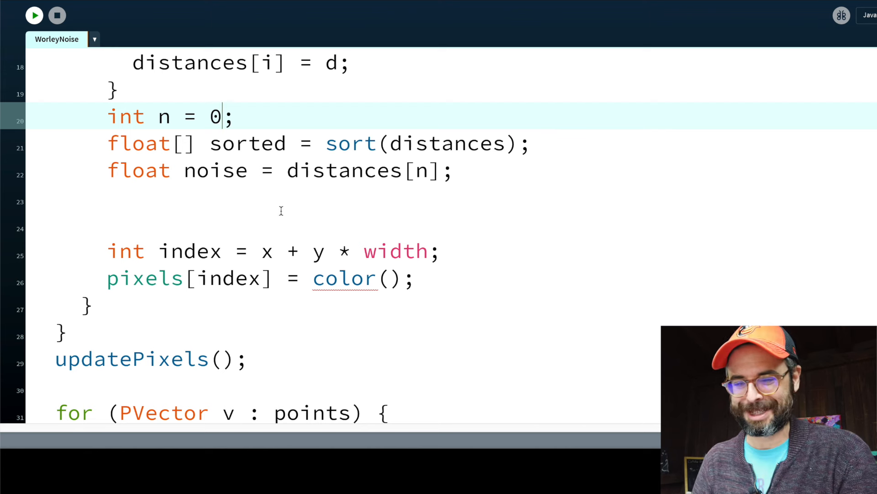
{"action": "type", "text": "noise"}
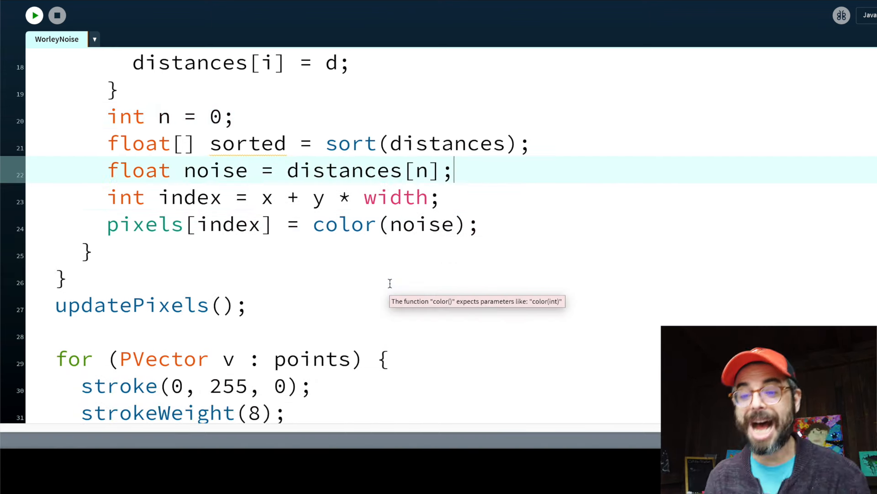
{"action": "type", "text": "sort"}
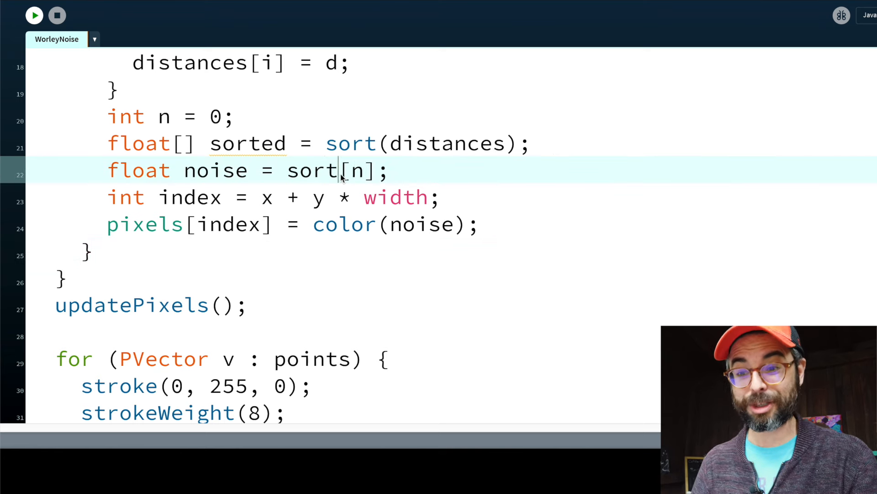
{"action": "type", "text": "ed"}
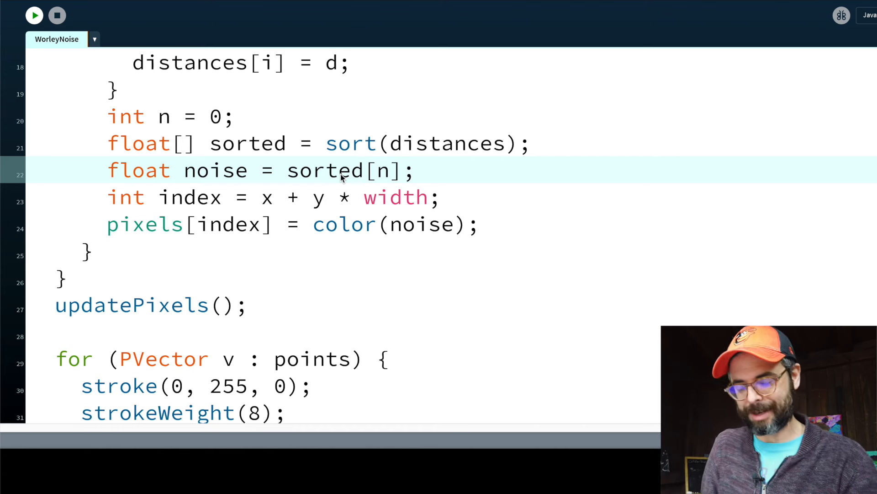
Step: Wrap sorted[n] in map(..., 0, width/2, 255, 0), auto-format, and run to see grey Worley cells
{"action": "left_click", "coordinate": [34, 15]}
{"action": "type", "text": "map"}
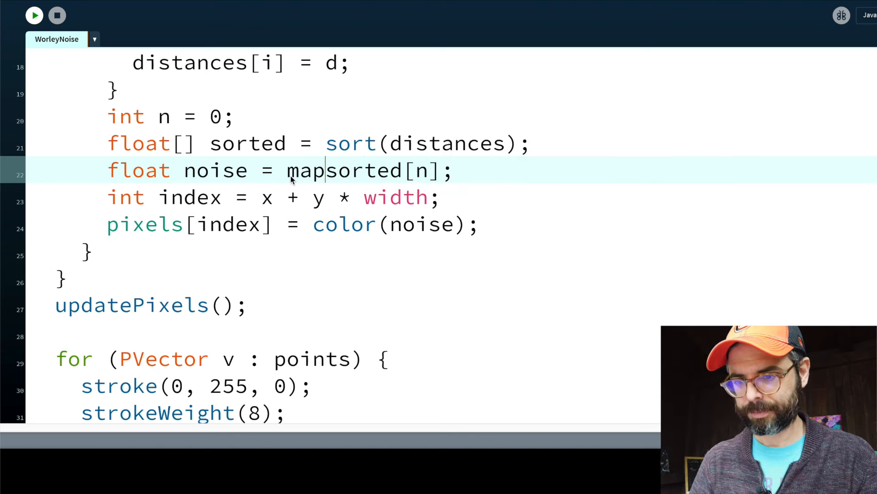
{"action": "type", "text": "("}
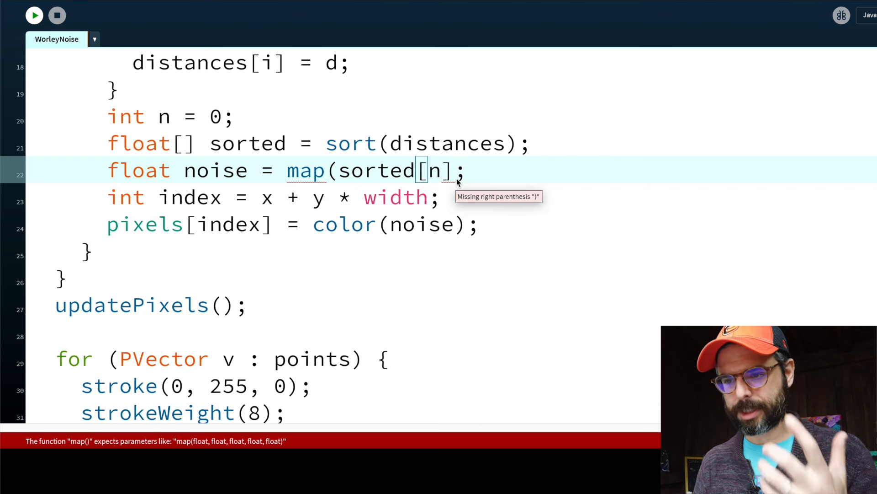
{"action": "type", "text": ","}
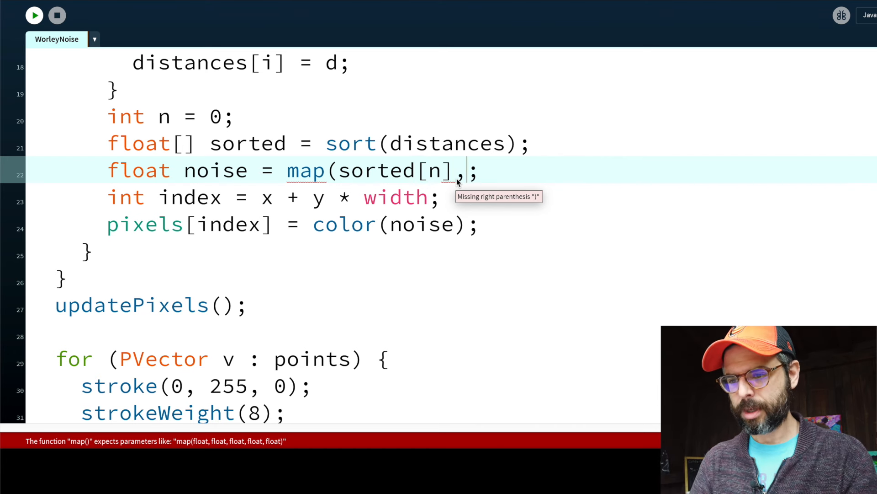
{"action": "type", "text": "0,width,"}
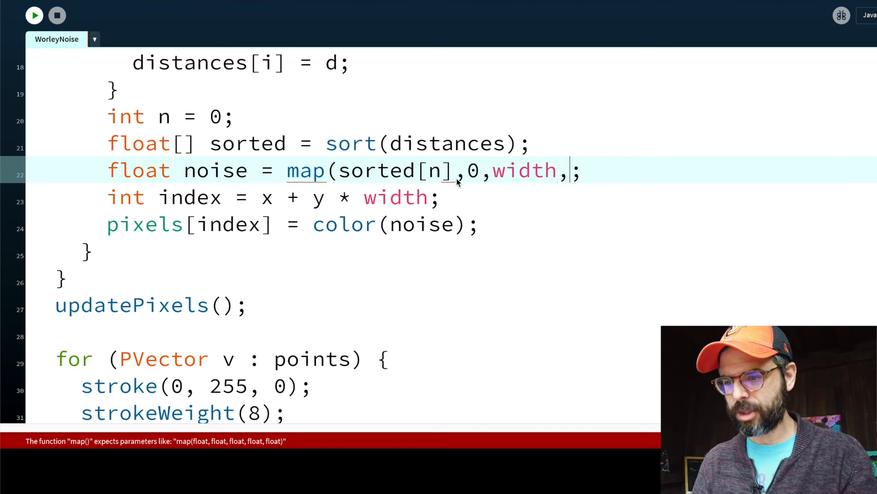
{"action": "type", "text": "/2"}
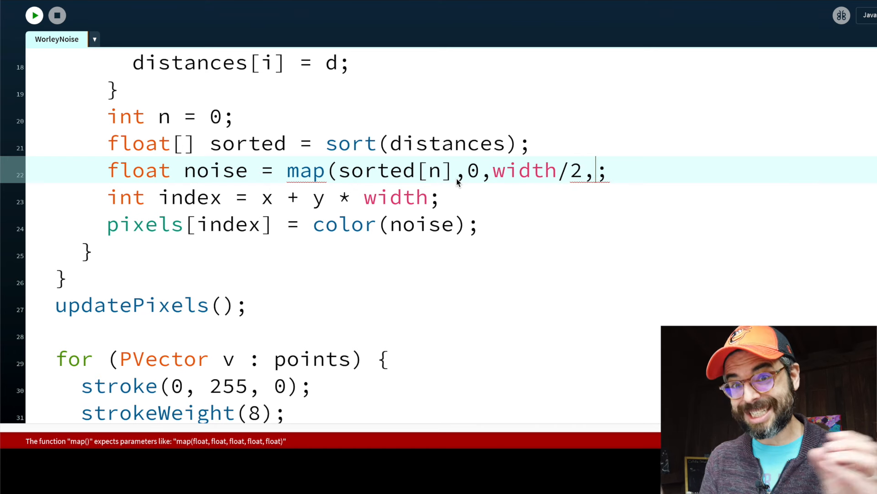
{"action": "type", "text": "255,0"}
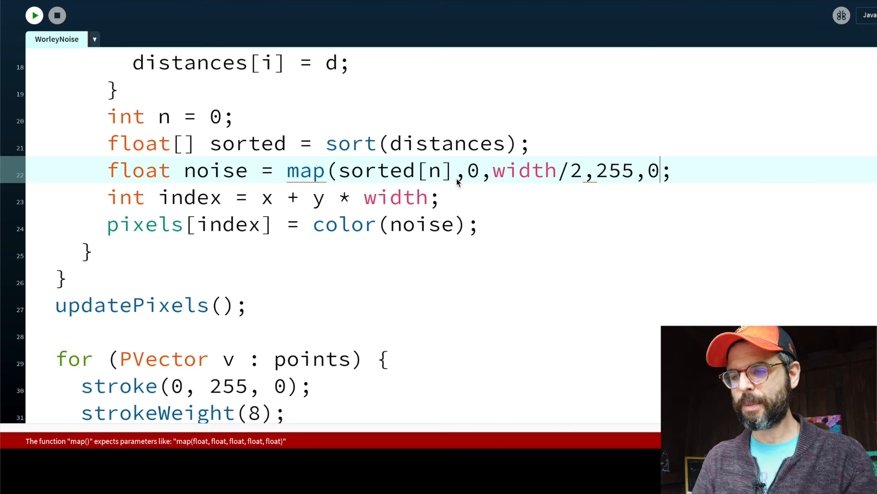
{"action": "key", "text": "ctrl+t"}
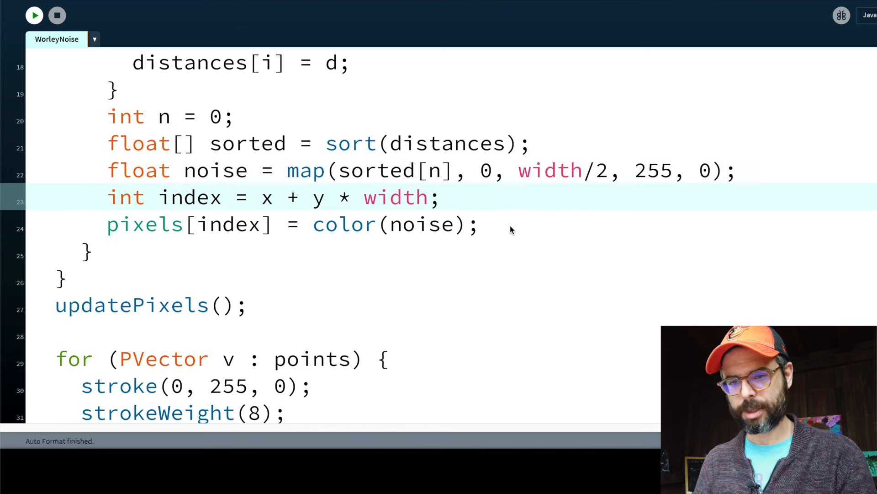
{"action": "left_click", "coordinate": [33, 15]}
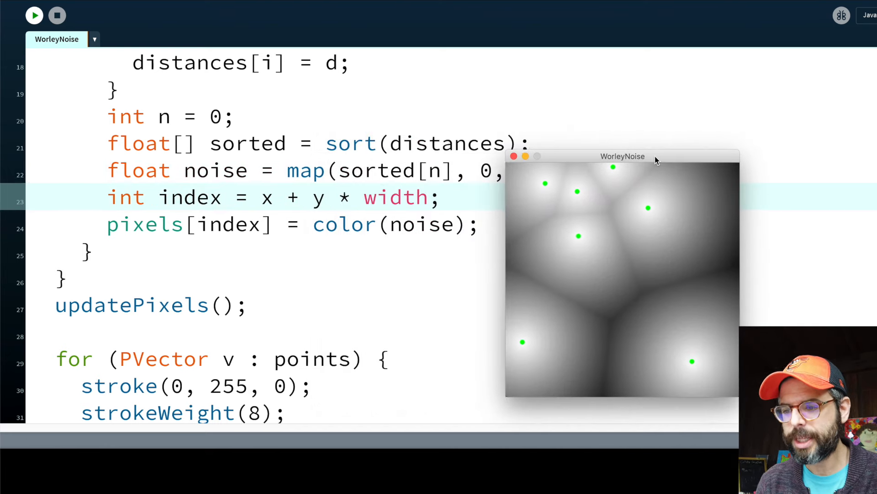
{"action": "mouse_move", "coordinate": [483, 212]}
{"action": "type", "text": "v.y += random(-1,1);"}
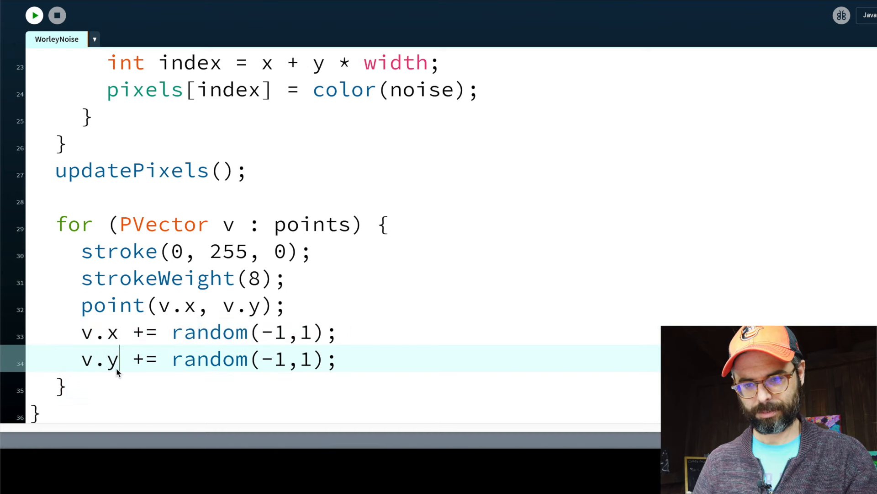
Step: Raise the points array to 100 and run to view the denser cells
{"action": "left_click", "coordinate": [34, 15]}
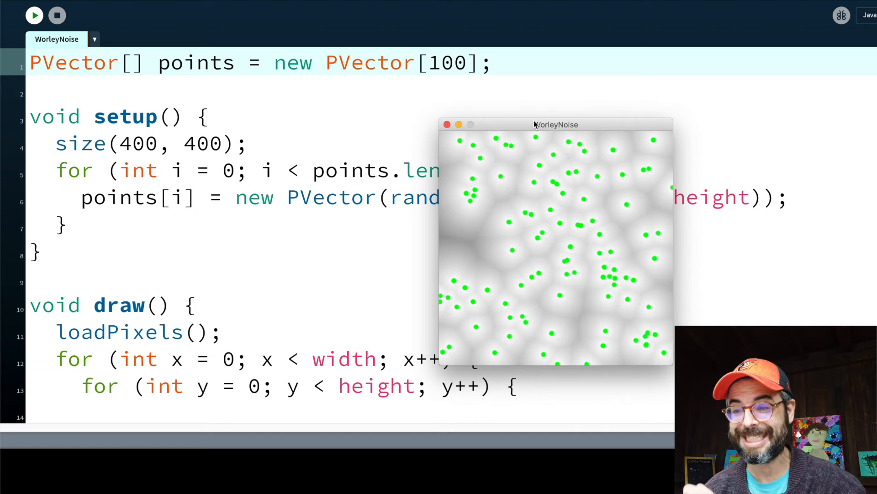
Step: Comment out the point-drawing loop, add noLoop() after updatePixels(), and map noise onto 0 to 255
{"action": "scroll", "scroll_direction": "down", "scroll_amount": 3}
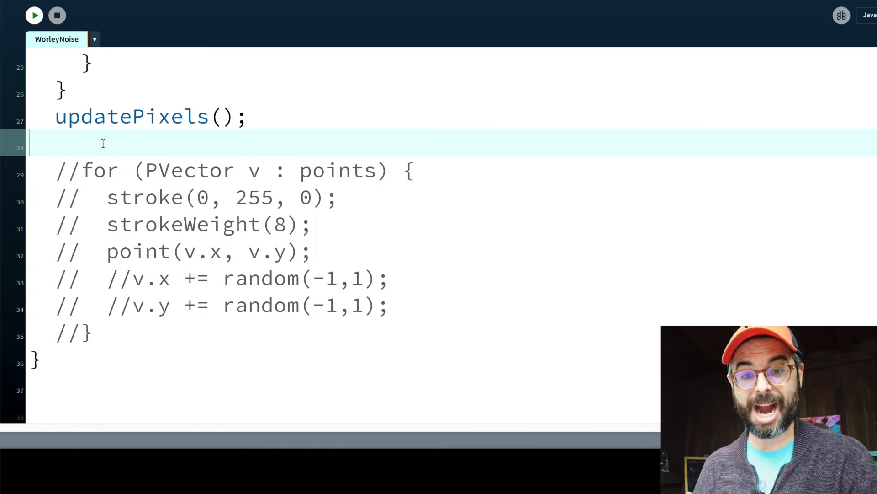
{"action": "type", "text": "noLoop();"}
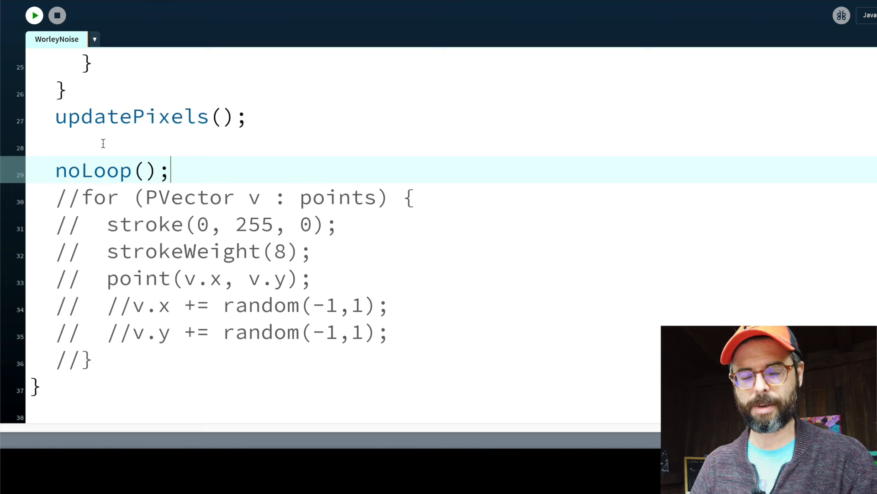
{"action": "left_click", "coordinate": [34, 15]}
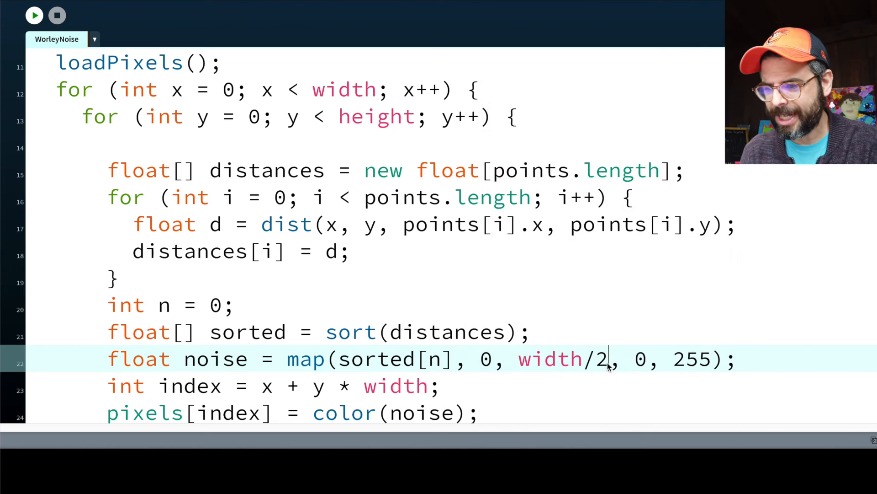
Step: Map sorted[n] over 0 to 50 onto 0–255 and set n to 3
{"action": "type", "text": "8"}
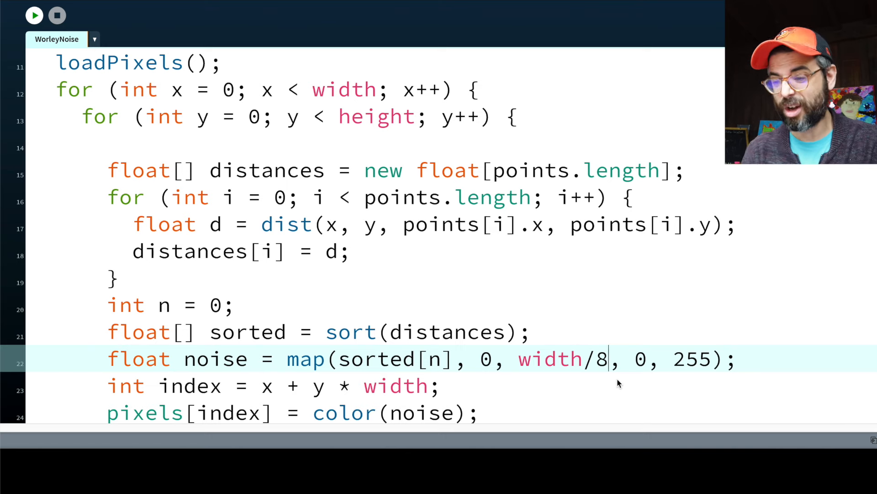
{"action": "type", "text": "50"}
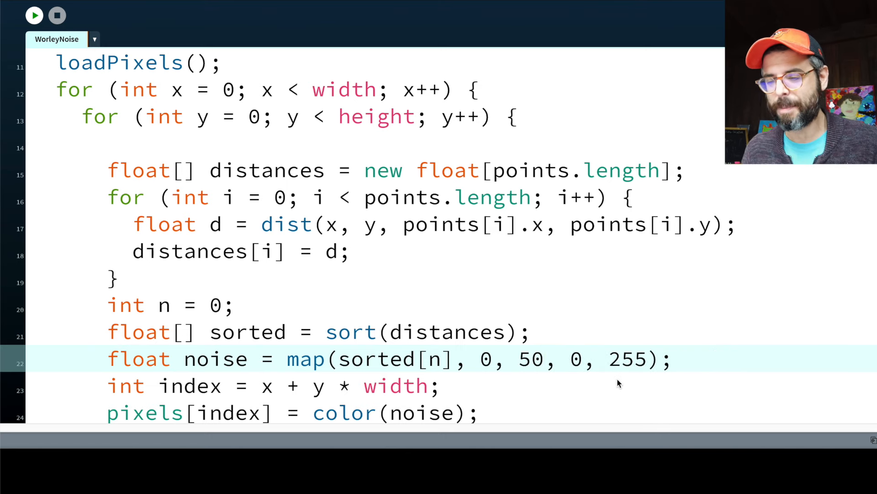
{"action": "left_click", "coordinate": [34, 15]}
{"action": "type", "text": "3"}
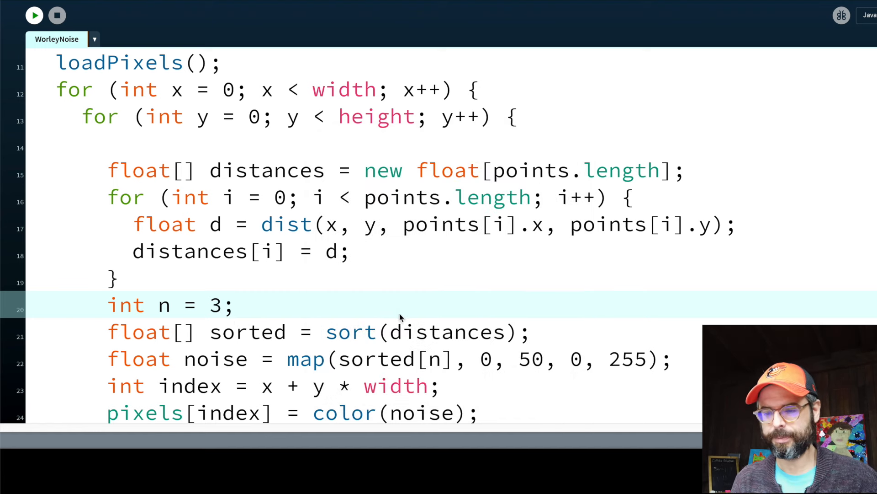
{"action": "left_click", "coordinate": [530, 359]}
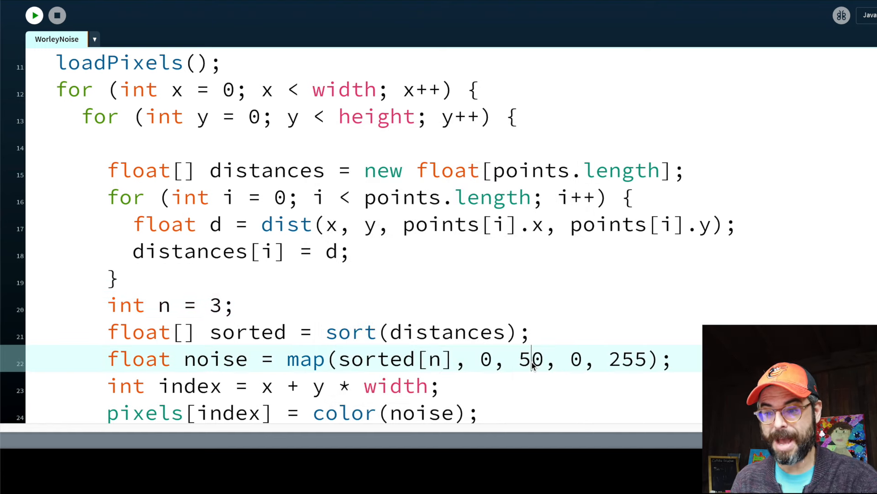
{"action": "left_click", "coordinate": [33, 16]}
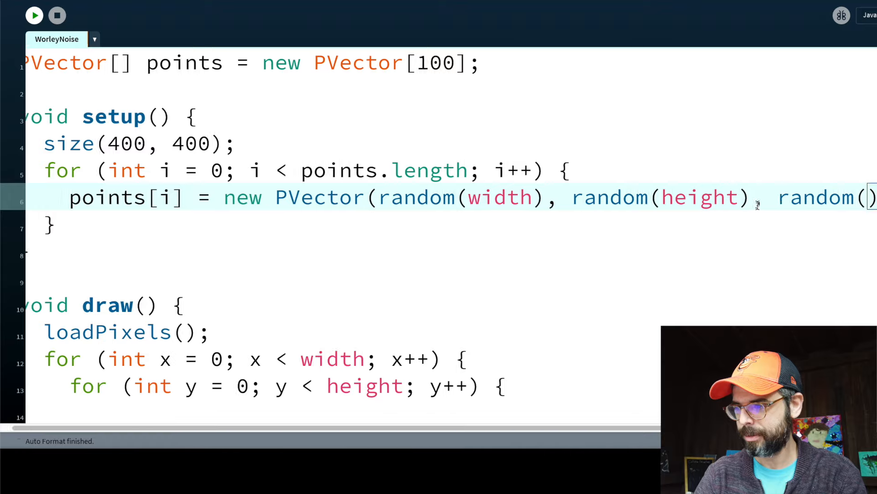
Step: Give each point a random(width) z and store points[i] in a PVector v
{"action": "scroll", "scroll_direction": "right", "scroll_amount": 3}
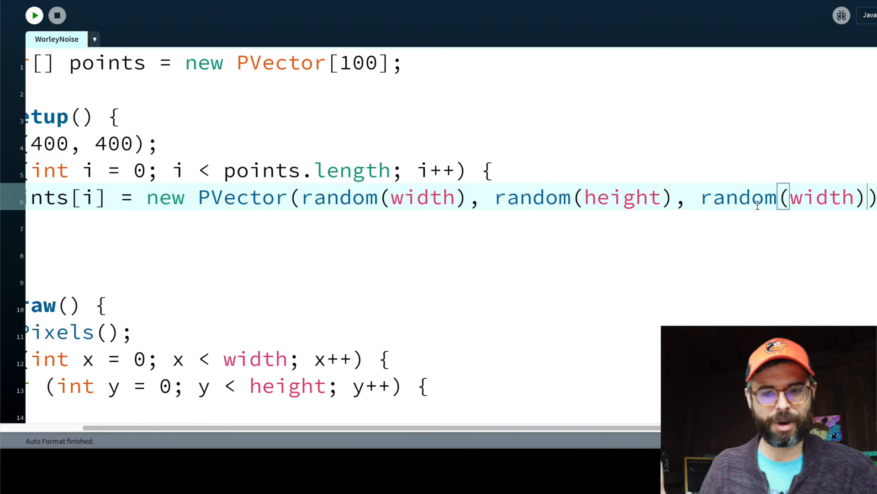
{"action": "scroll", "scroll_direction": "down", "scroll_amount": 3}
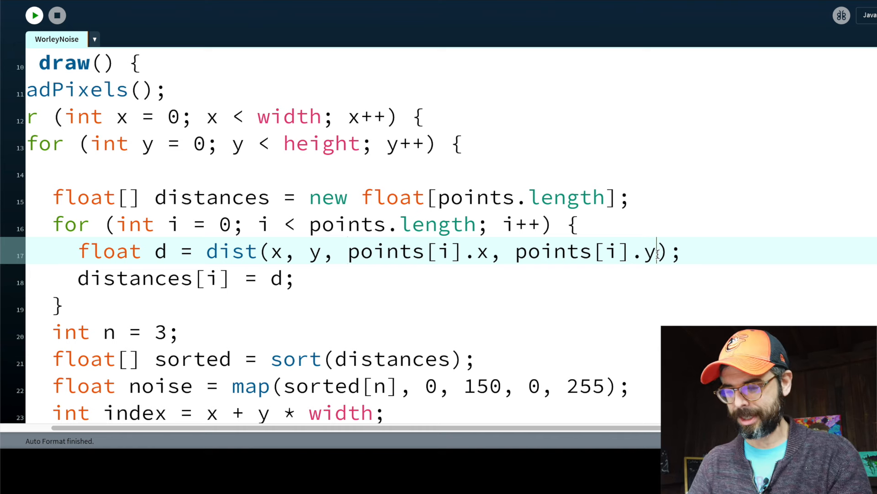
{"action": "type", "text": ", points[i].z"}
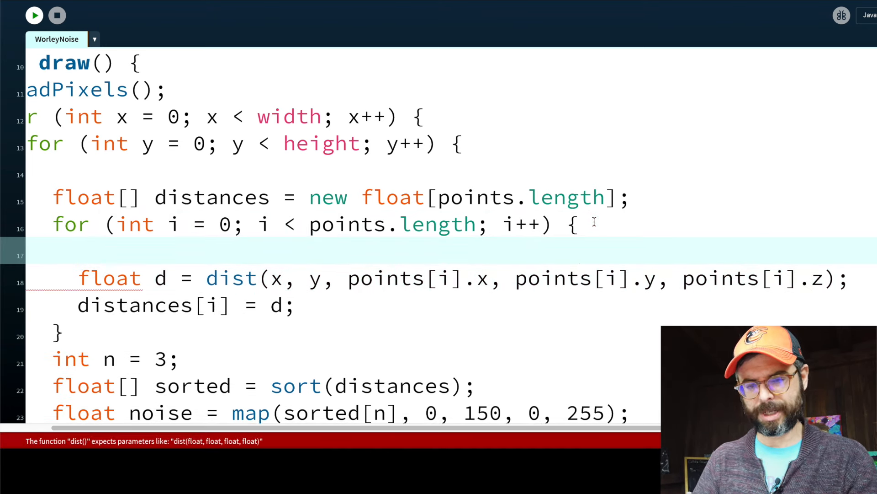
{"action": "type", "text": "PVector v ="}
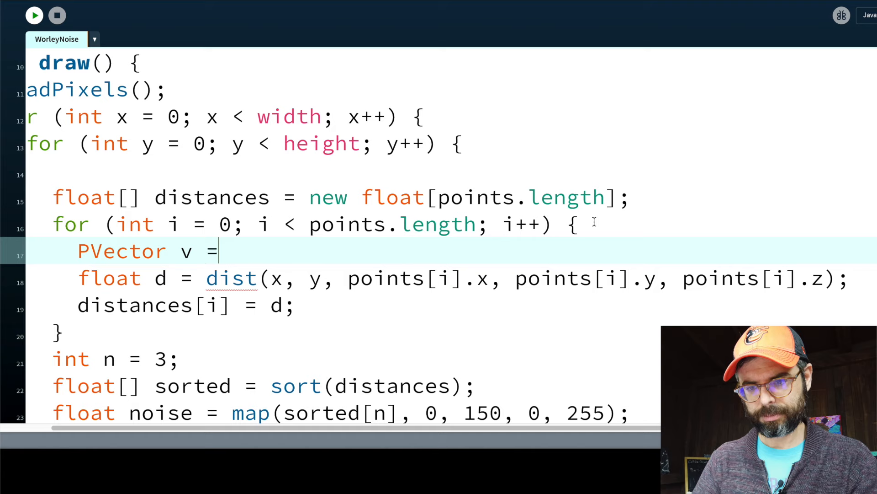
{"action": "type", "text": "points[i];"}
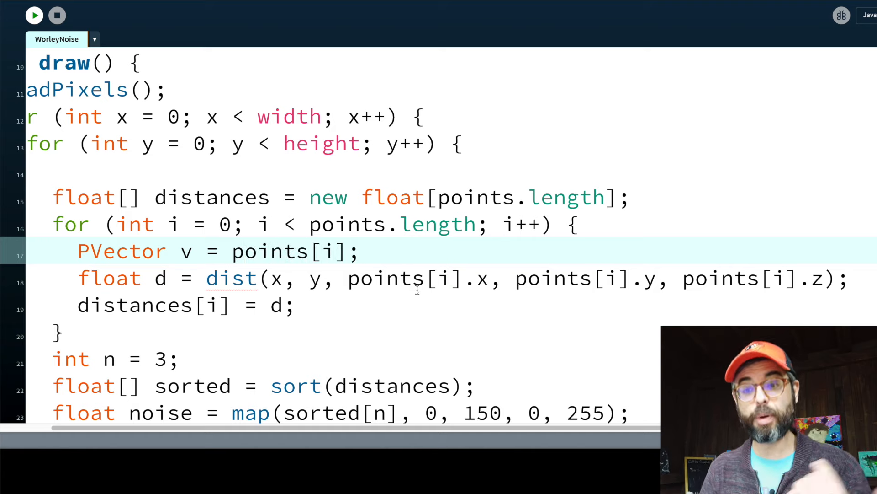
Step: Compute dist(x, y, z, v.x, v.y, v.z) and begin declaring float z
{"action": "double_click", "coordinate": [554, 277]}
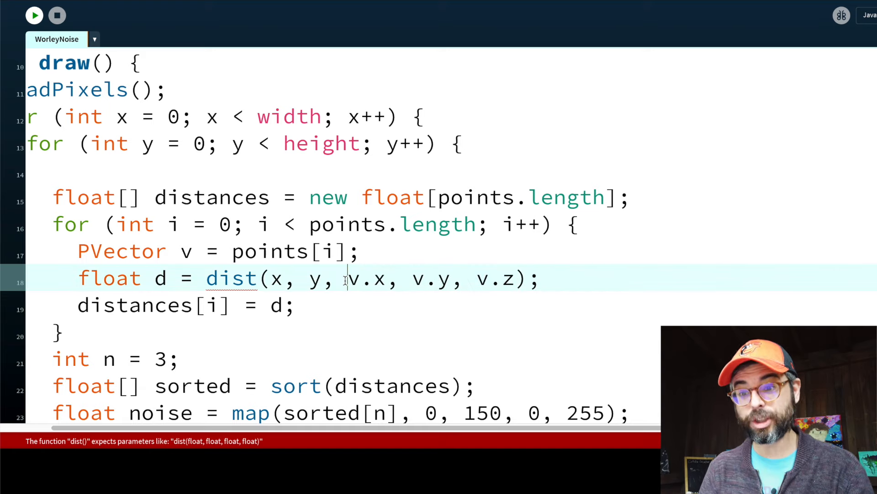
{"action": "type", "text": "z,"}
{"action": "type", "text": "float z ="}
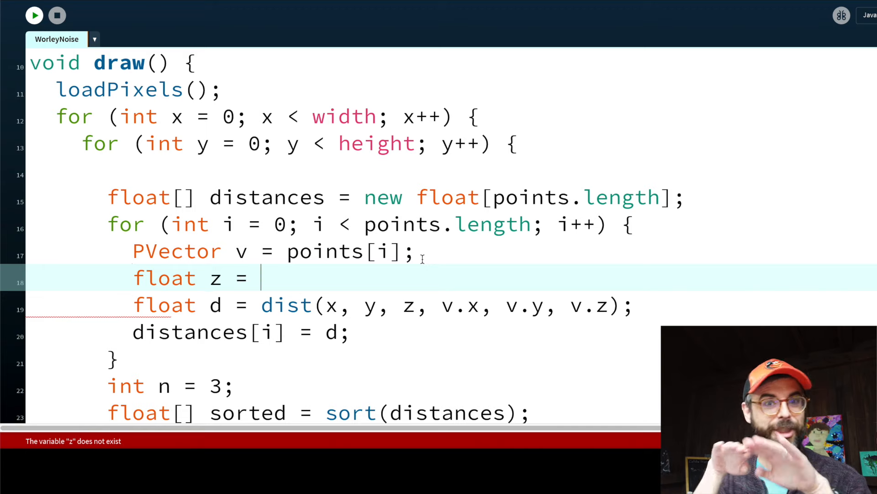
Step: Define z as width/2 for a mid-depth slice and set n to 0
{"action": "type", "text": "width2"}
{"action": "left_click", "coordinate": [452, 387]}
{"action": "type", "text": "0"}
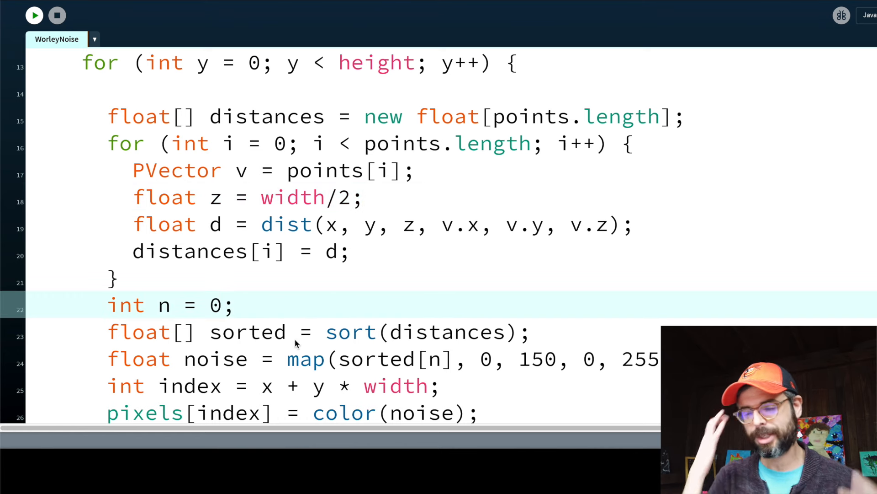
{"action": "left_click", "coordinate": [34, 15]}
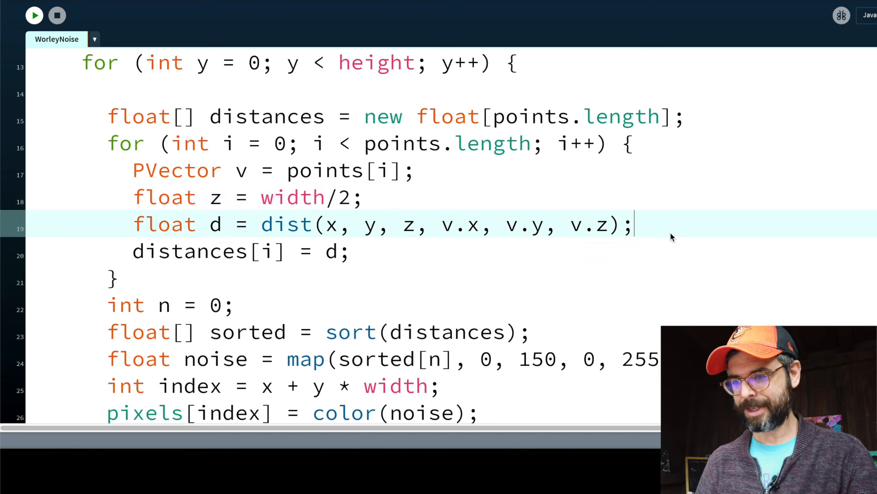
{"action": "type", "text": "if (mouse"}
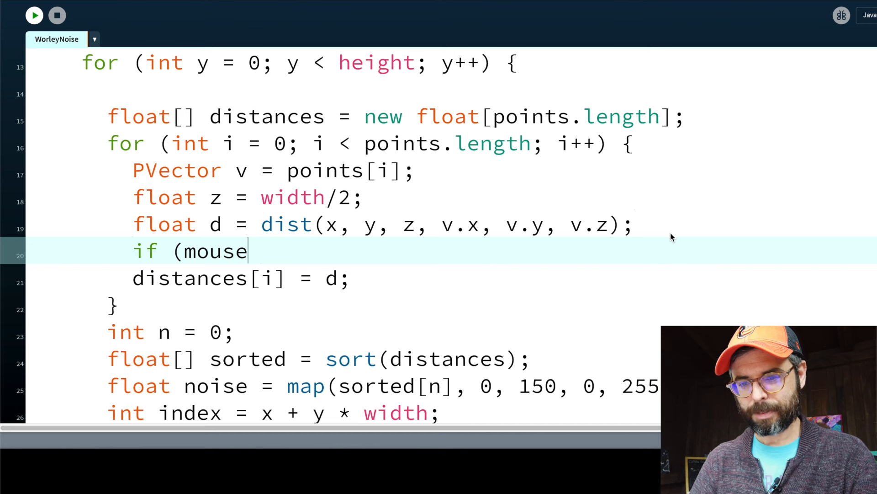
{"action": "type", "text": "Pressed) {"}
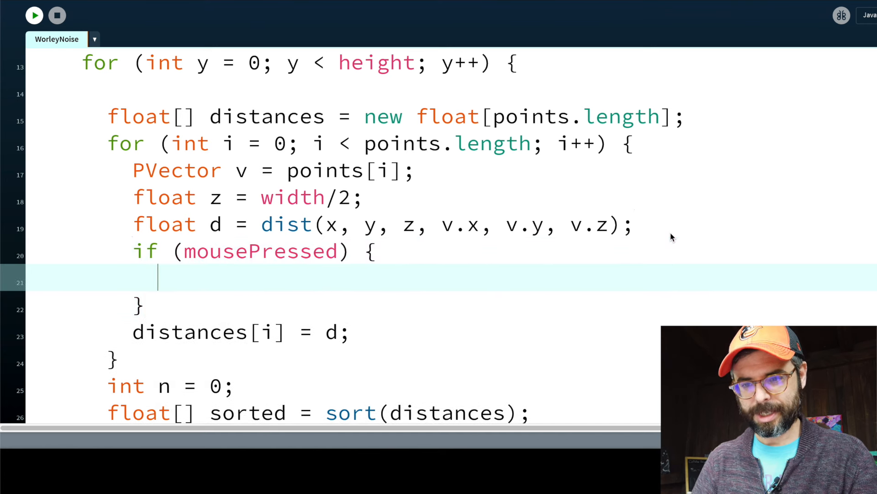
{"action": "type", "text": "d = dist(x,y,v"}
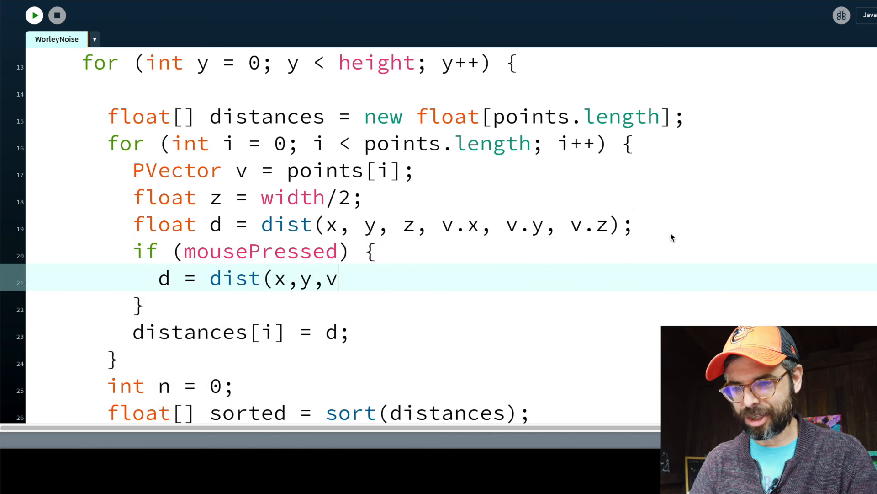
{"action": "scroll", "scroll_direction": "down", "scroll_amount": 3}
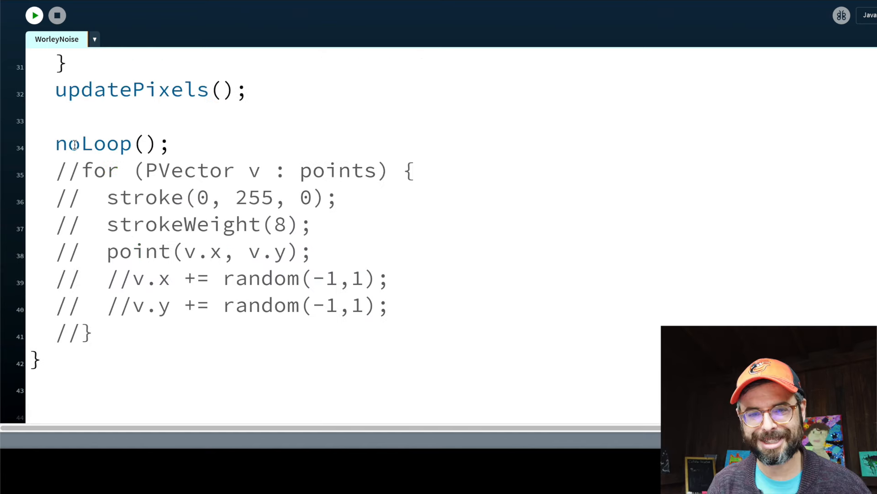
{"action": "scroll", "scroll_direction": "up", "scroll_amount": 3}
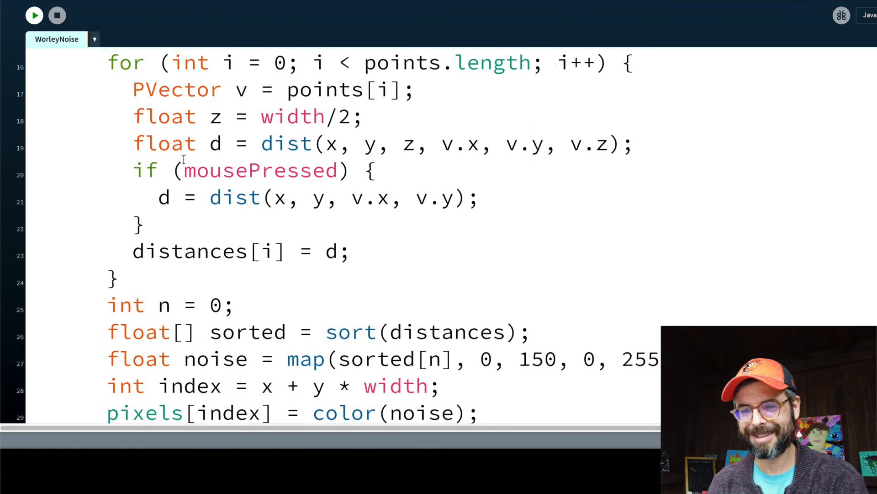
{"action": "left_click", "coordinate": [34, 16]}
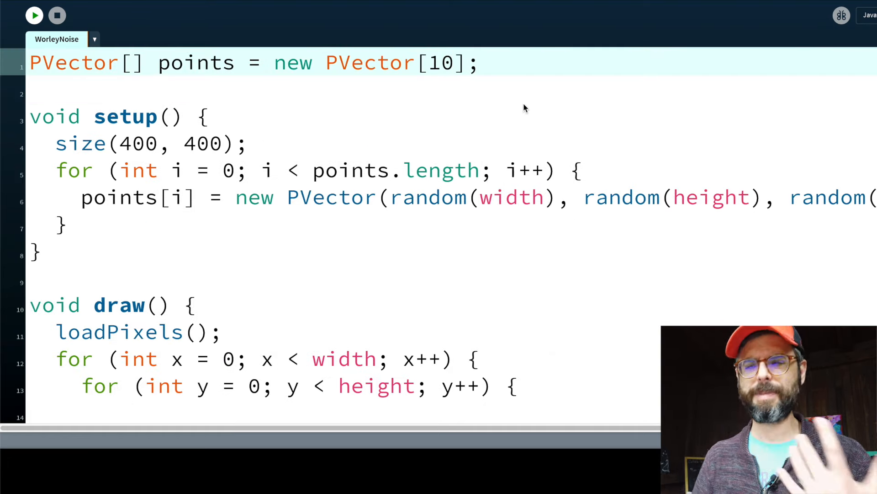
{"action": "left_click", "coordinate": [34, 15]}
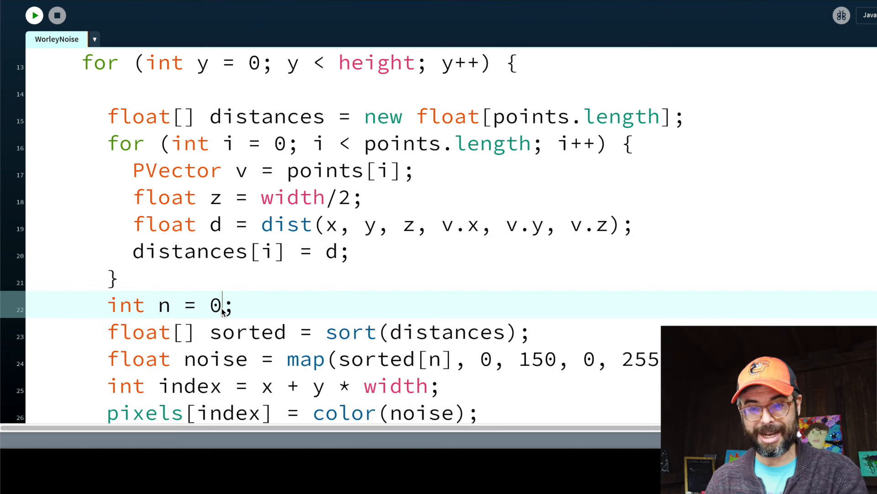
Step: Set n to 3, run the sketch to see the grey cellular slice, then close it
{"action": "left_click", "coordinate": [34, 15]}
{"action": "type", "text": "3"}
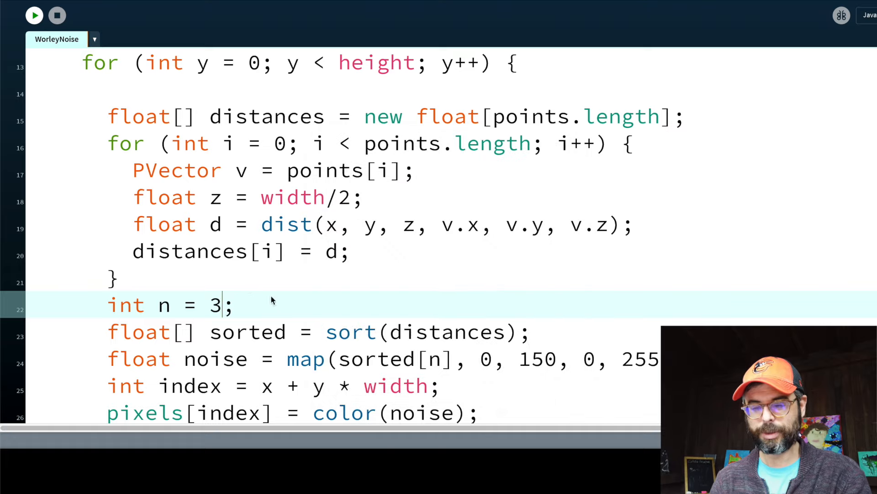
{"action": "left_click", "coordinate": [34, 15]}
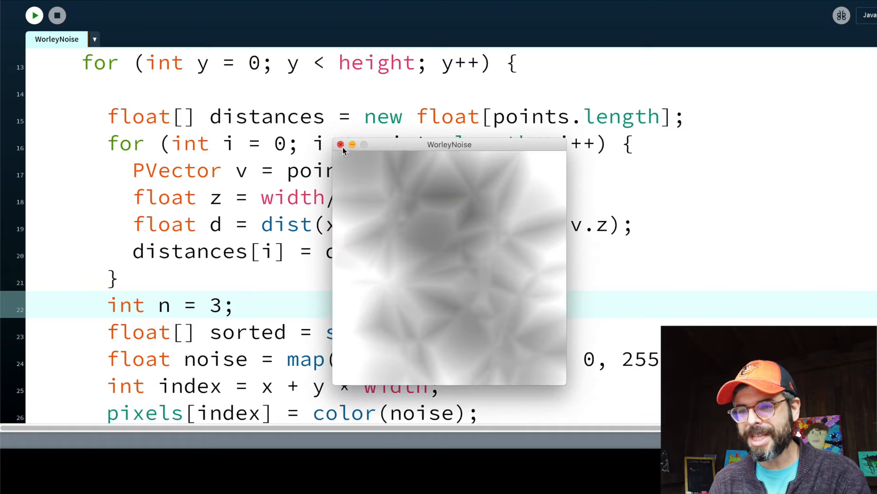
{"action": "left_click", "coordinate": [340, 145]}
{"action": "type", "text": "fra;"}
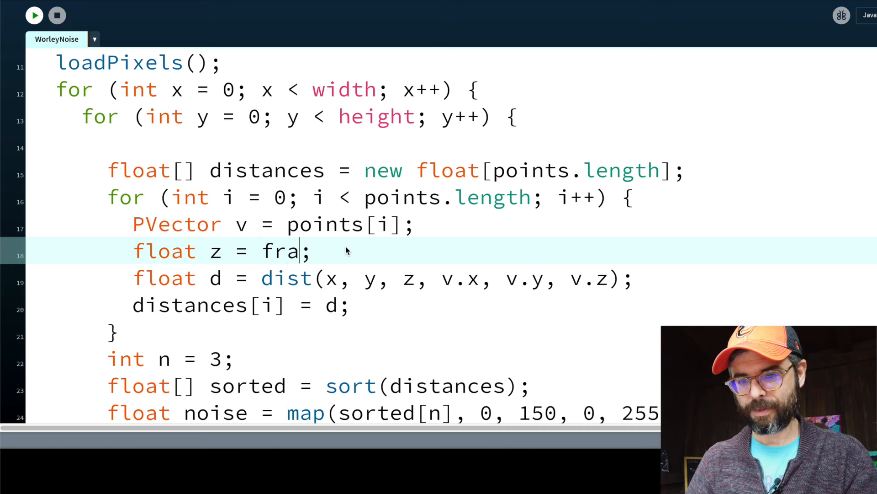
Step: Make z equal frameCount % width so the slice animates, with n back at 0
{"action": "type", "text": "meCount % width"}
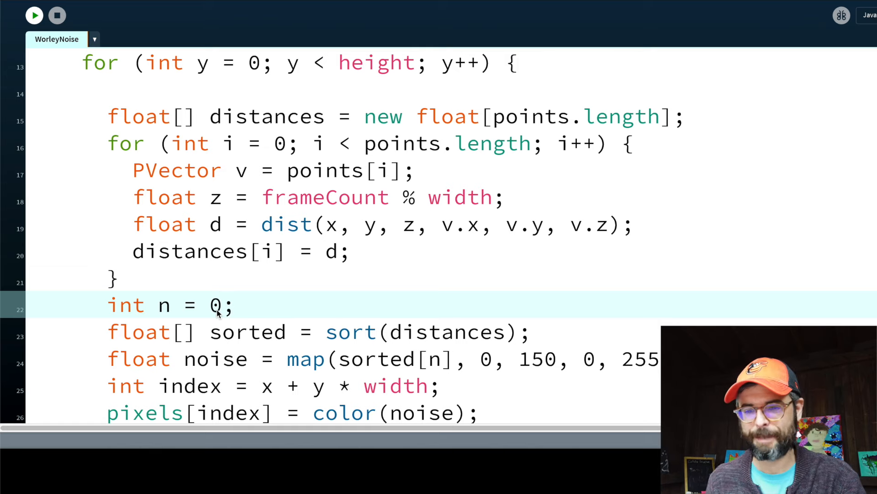
{"action": "left_click", "coordinate": [34, 15]}
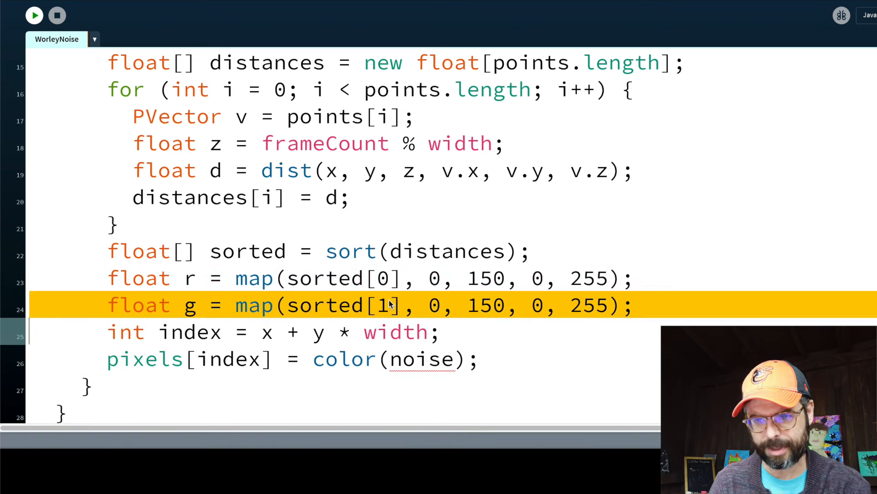
Step: Map sorted[0], [1], [2] to r, g, b and colour each pixel color(r, g, b)
{"action": "type", "text": "float b = map(sorted[1], 0, 150, 0, 255);"}
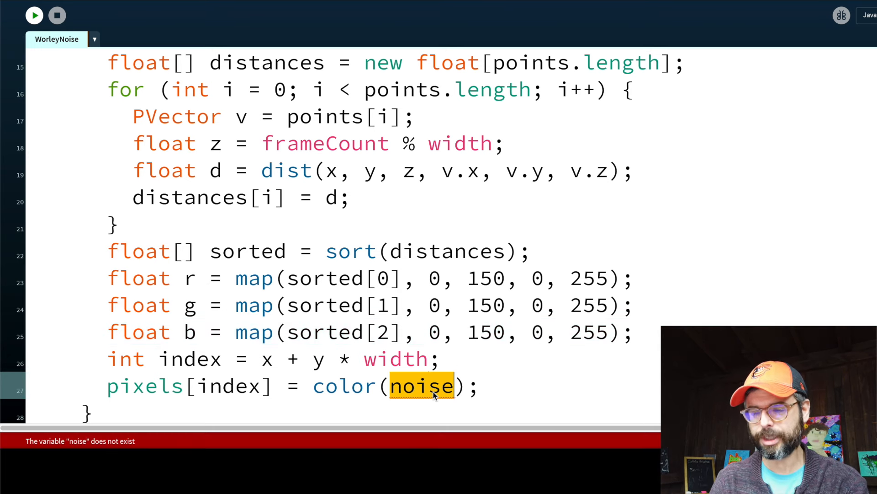
{"action": "type", "text": "r, g, b"}
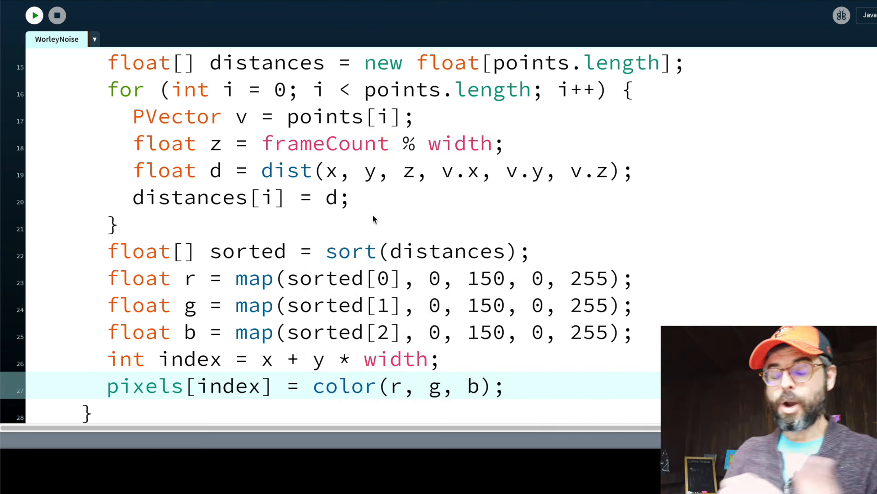
Step: Invert green to map 0–50 onto 255–0 and blue to map 0–200 onto 255–0
{"action": "left_click", "coordinate": [485, 305]}
{"action": "type", "text": "255"}
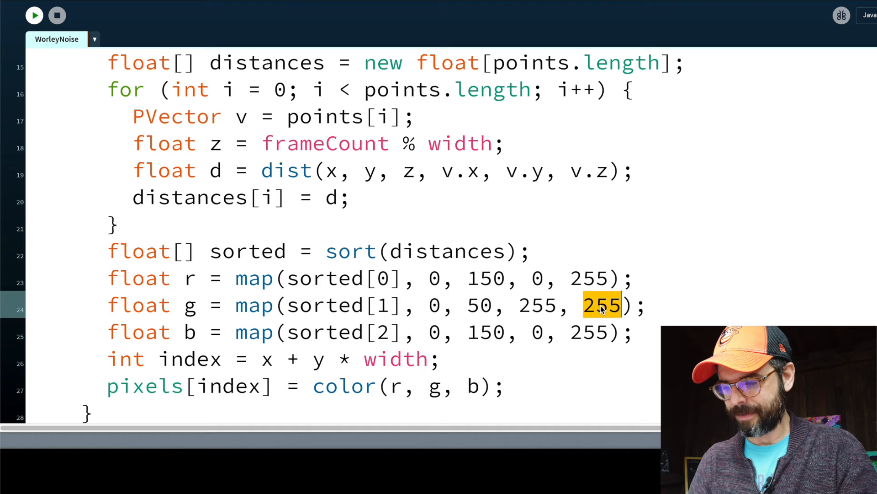
{"action": "left_click", "coordinate": [33, 15]}
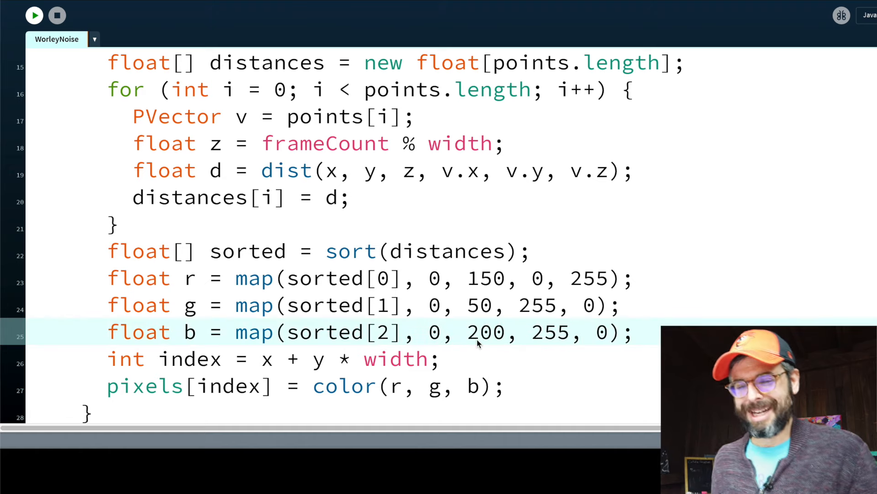
{"action": "left_click", "coordinate": [33, 15]}
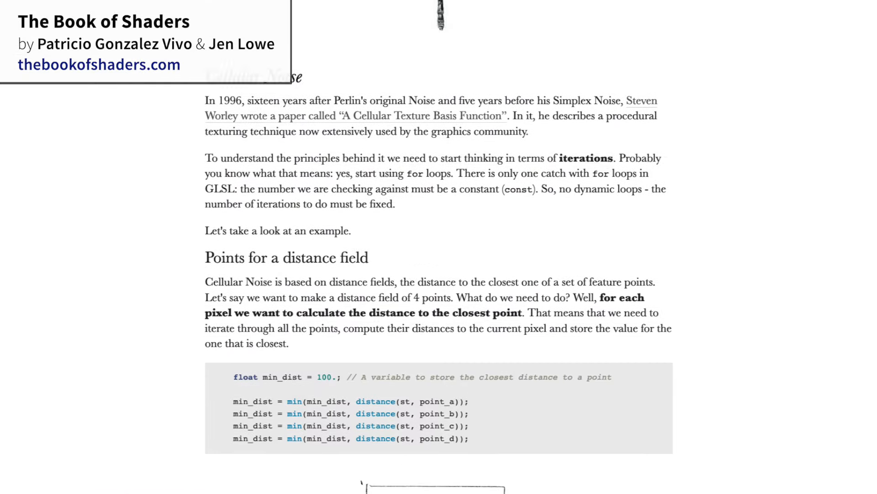
Step: Scroll the Cellular Noise chapter down to the GLSL CellularNoise example
{"action": "scroll", "scroll_direction": "down", "scroll_amount": 3}
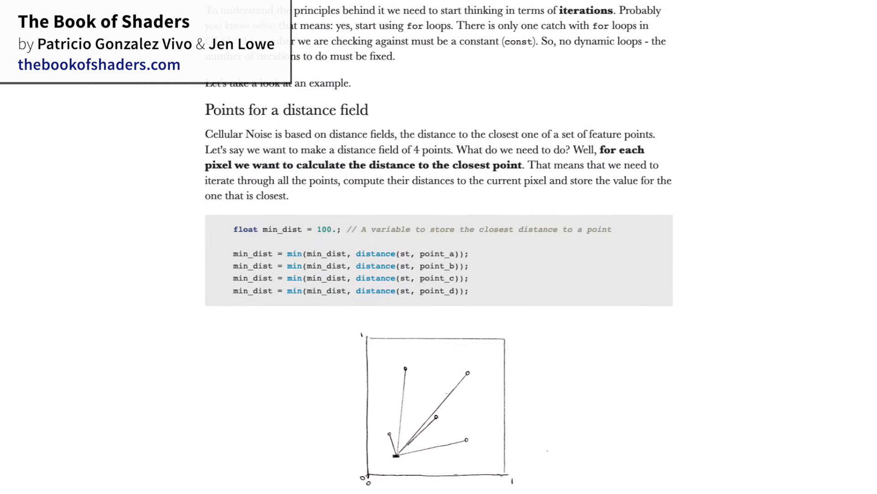
{"action": "scroll", "scroll_direction": "down", "scroll_amount": 3}
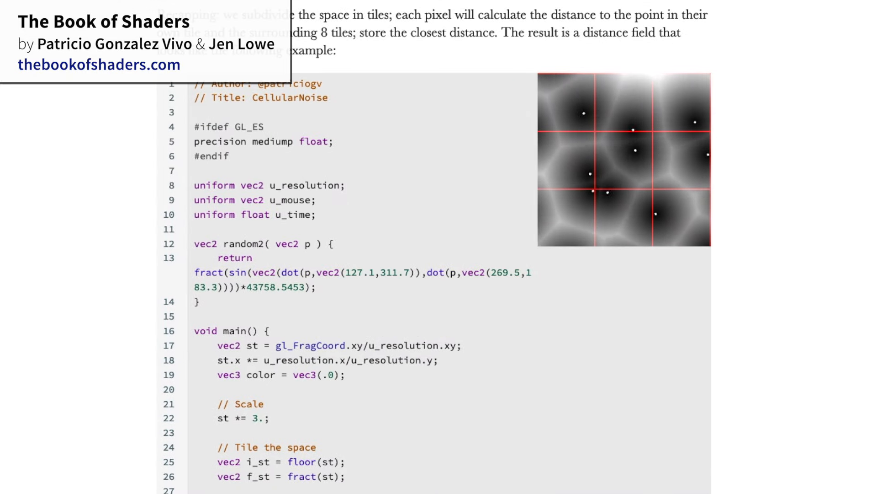